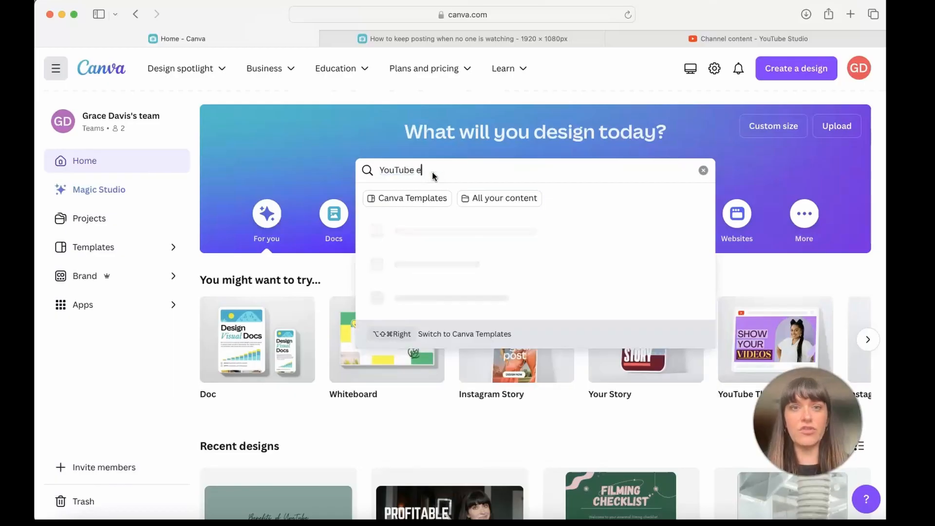
- Search Canva for 'YouTube endscreen' and browse the team designs and template results
{"action": "type", "text": "ndscreen"}
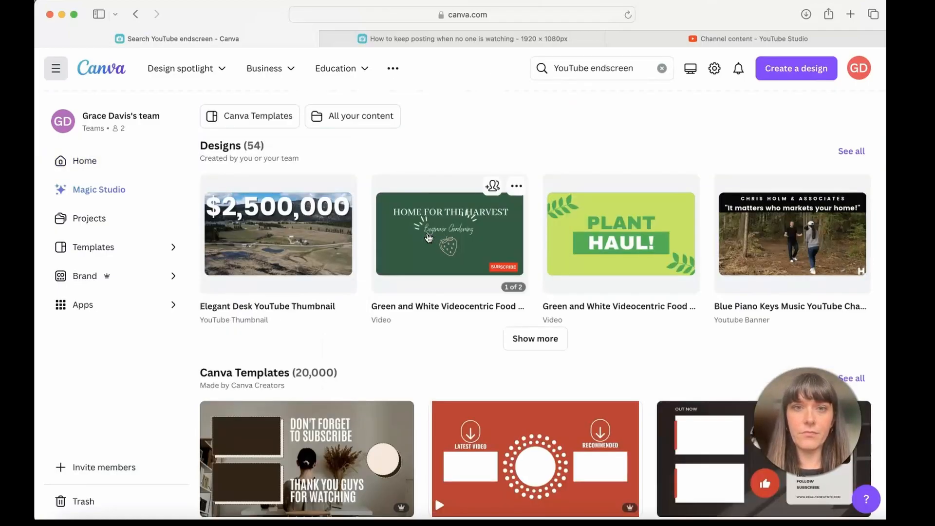
{"action": "scroll", "scroll_direction": "down", "scroll_amount": 3}
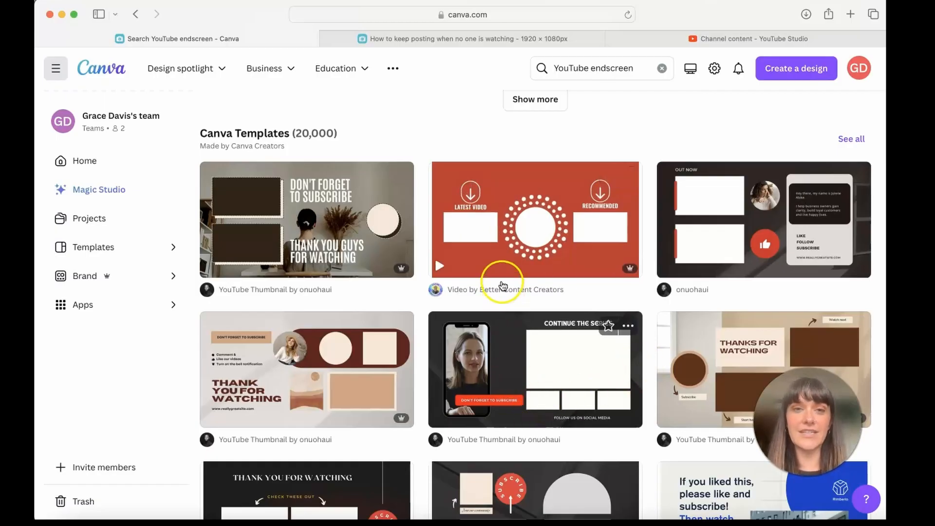
{"action": "scroll", "scroll_direction": "down", "scroll_amount": 3}
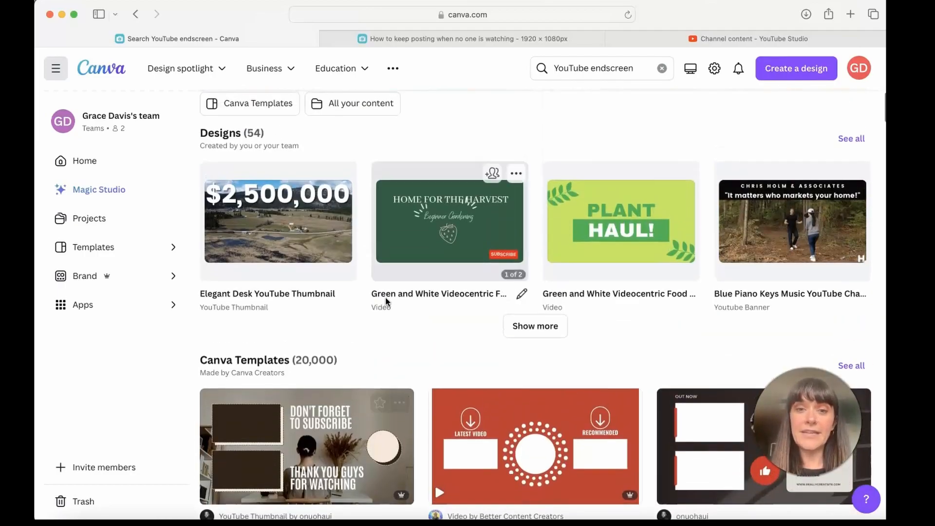
{"action": "scroll", "scroll_direction": "down", "scroll_amount": 3}
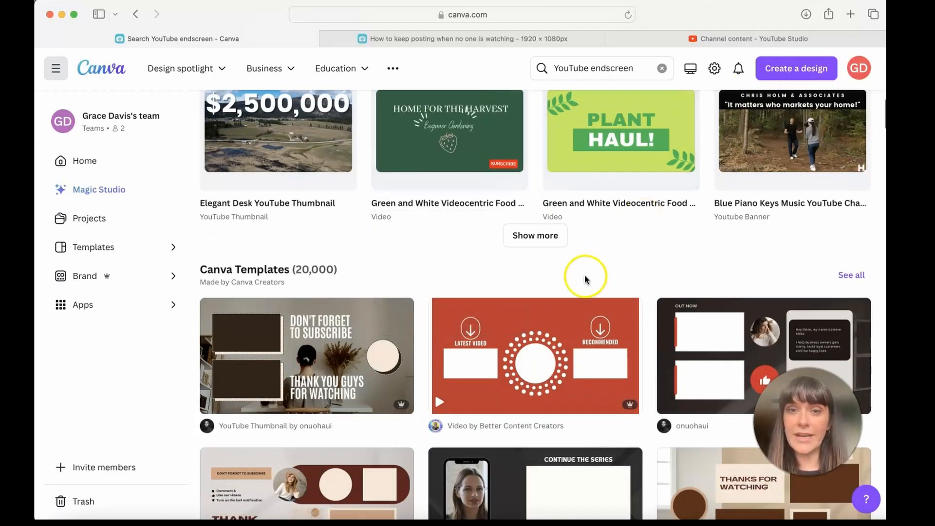
- Customize the Red Video End Screen template and set its page background to beige #f7ede2
{"action": "left_click", "coordinate": [534, 355]}
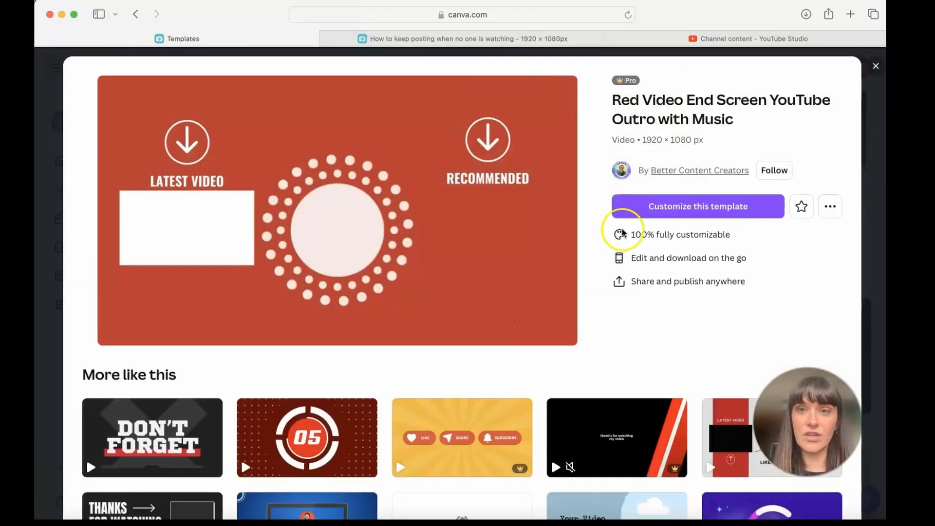
{"action": "left_click", "coordinate": [698, 207]}
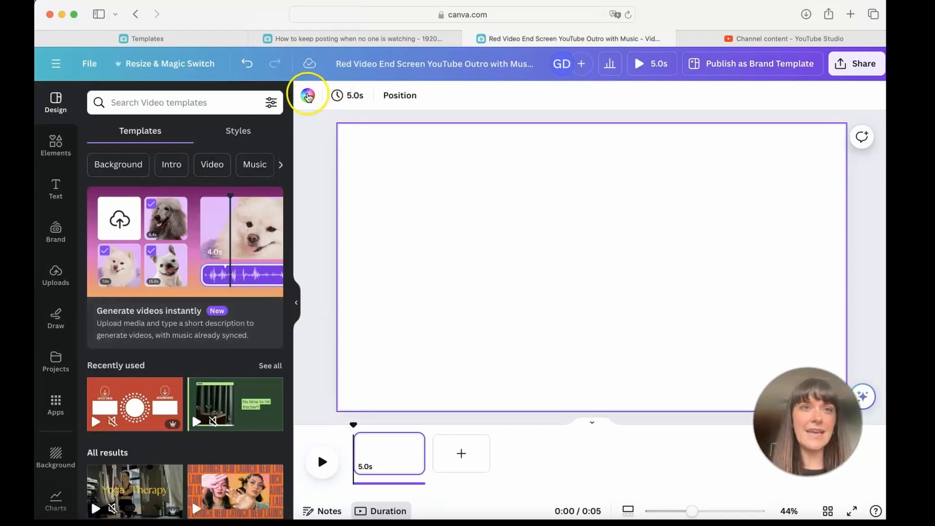
{"action": "mouse_move", "coordinate": [308, 95]}
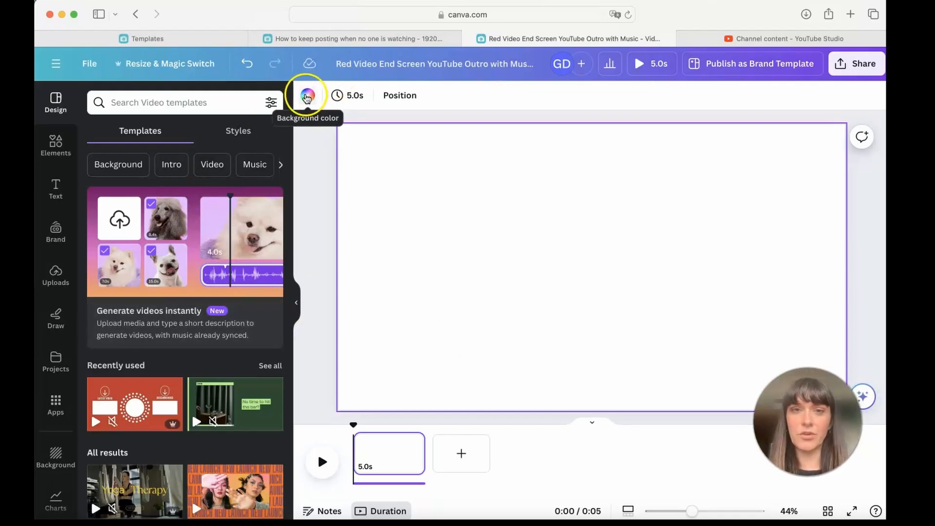
{"action": "left_click", "coordinate": [307, 95]}
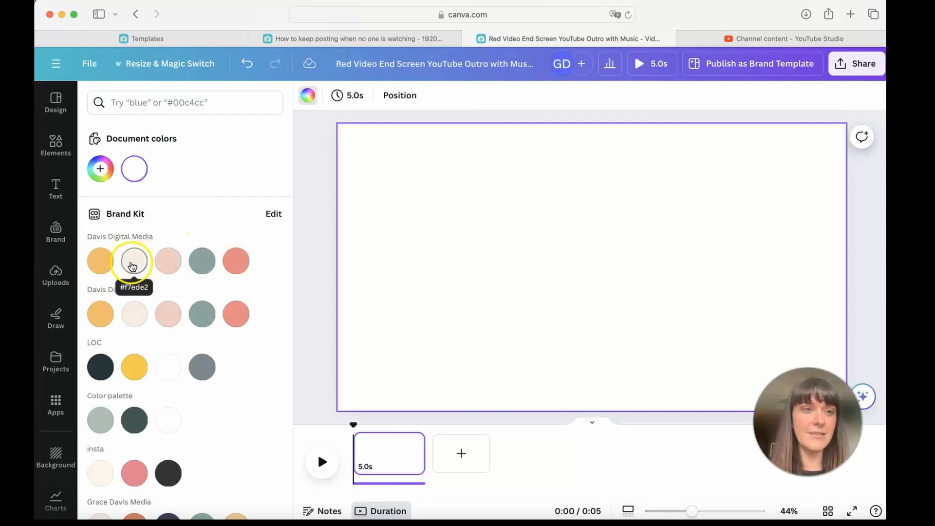
{"action": "left_click", "coordinate": [134, 260]}
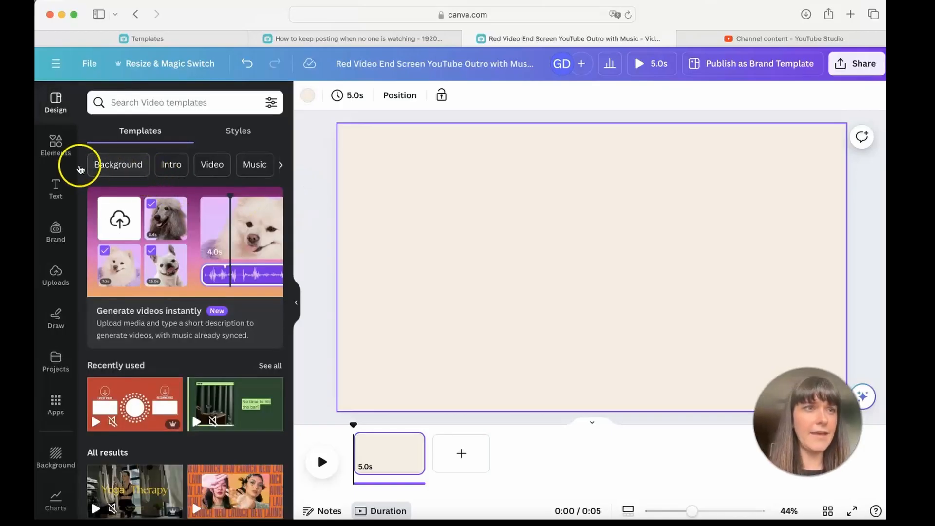
- Add a 'Thanks for watching' heading and set its font to Recoleta
{"action": "left_click", "coordinate": [55, 189]}
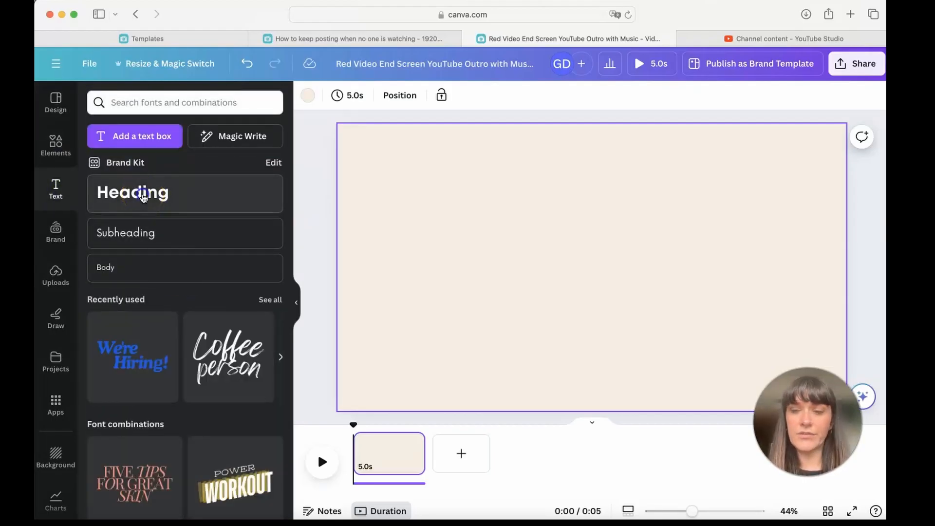
{"action": "left_click", "coordinate": [133, 192]}
{"action": "type", "text": "Thanks for watching"}
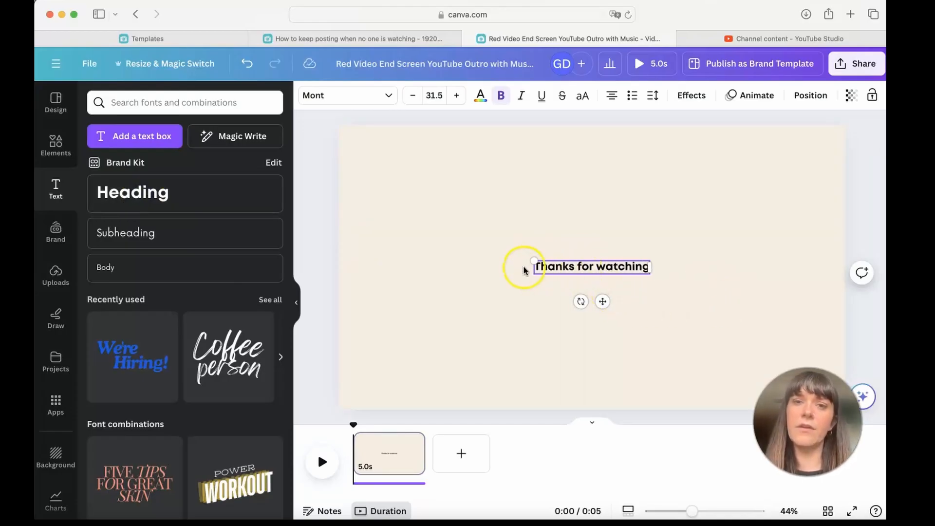
{"action": "double_click", "coordinate": [591, 266]}
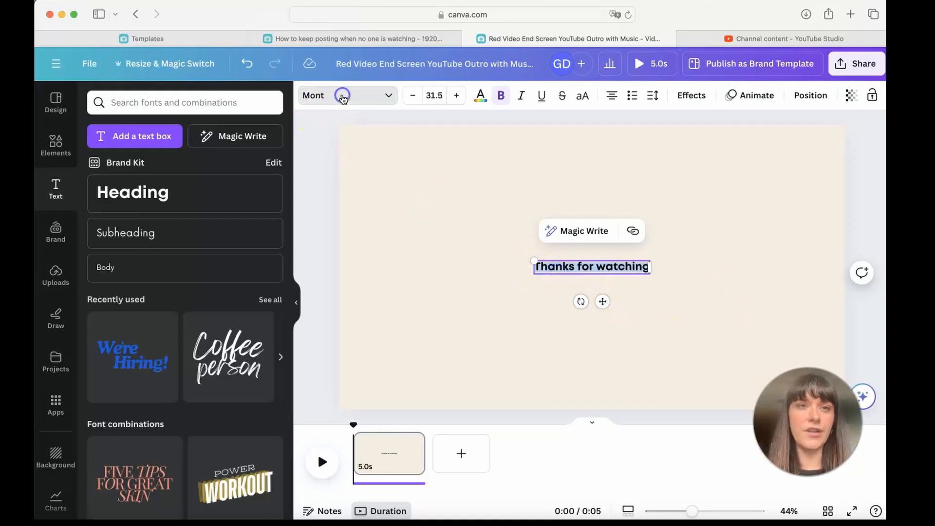
{"action": "left_click", "coordinate": [343, 95]}
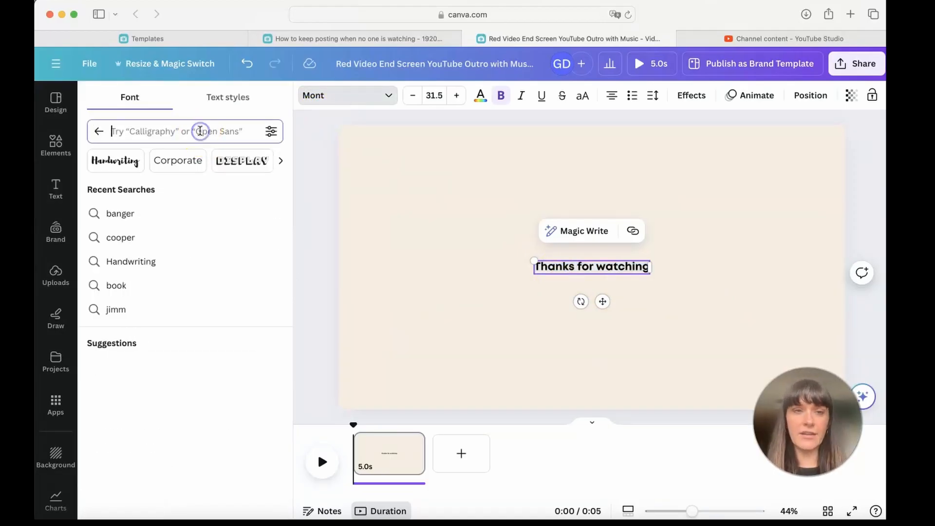
{"action": "type", "text": "recol"}
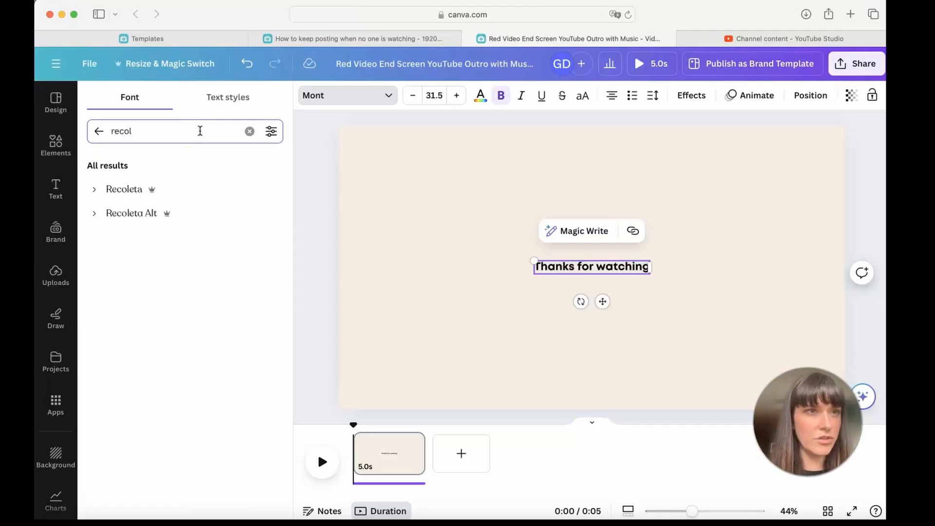
{"action": "left_click", "coordinate": [124, 189]}
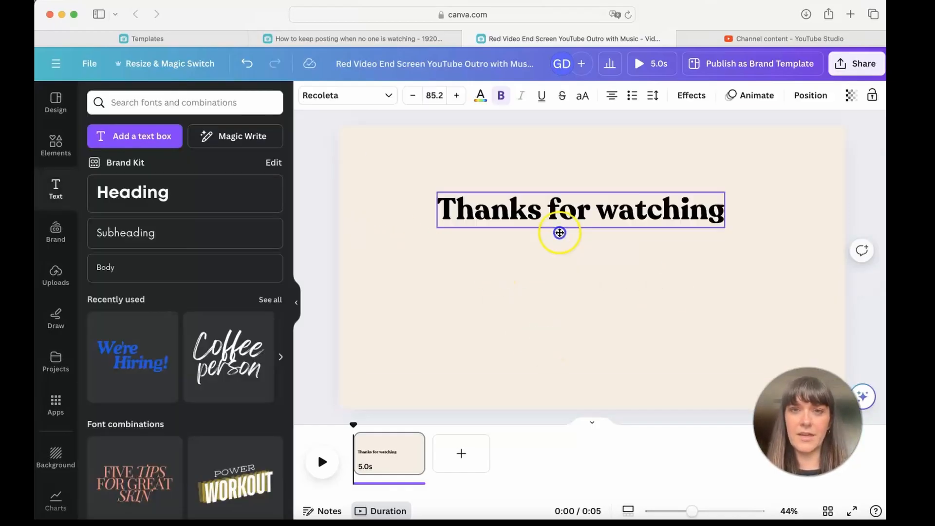
- Move the heading toward the top of the page and colour it coral
{"action": "left_click_drag", "start_coordinate": [558, 233], "coordinate": [590, 206]}
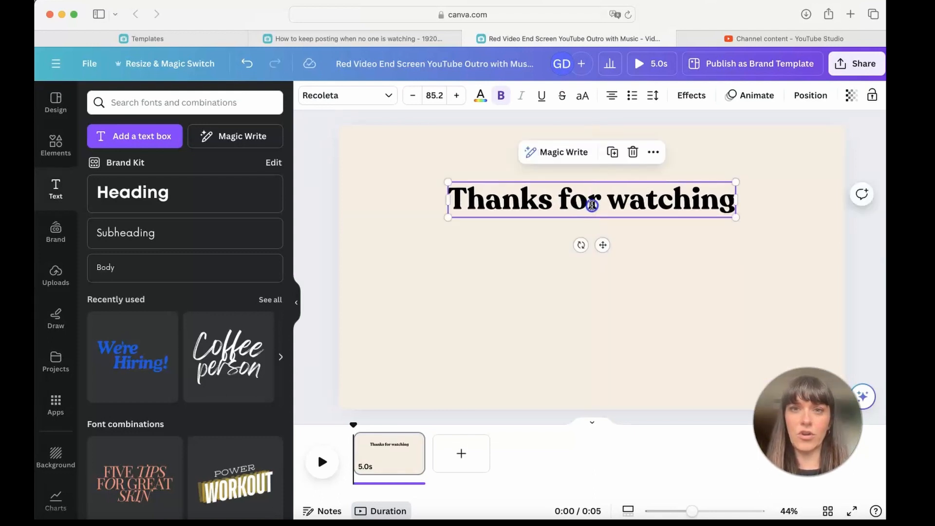
{"action": "left_click", "coordinate": [456, 95]}
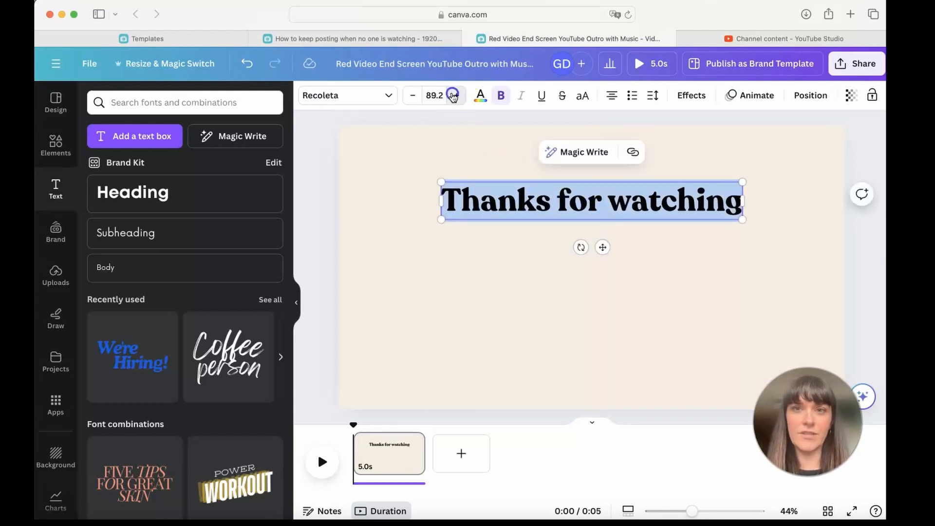
{"action": "left_click", "coordinate": [479, 95]}
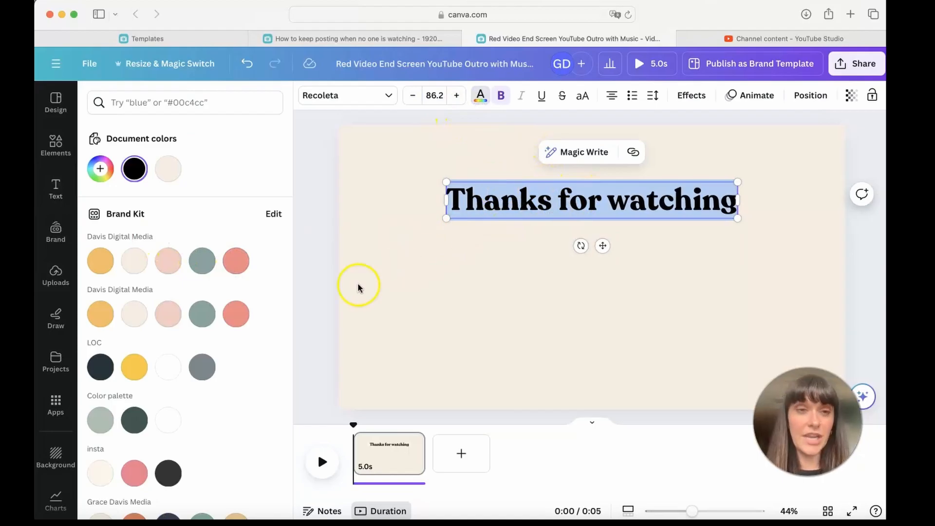
{"action": "left_click", "coordinate": [236, 261]}
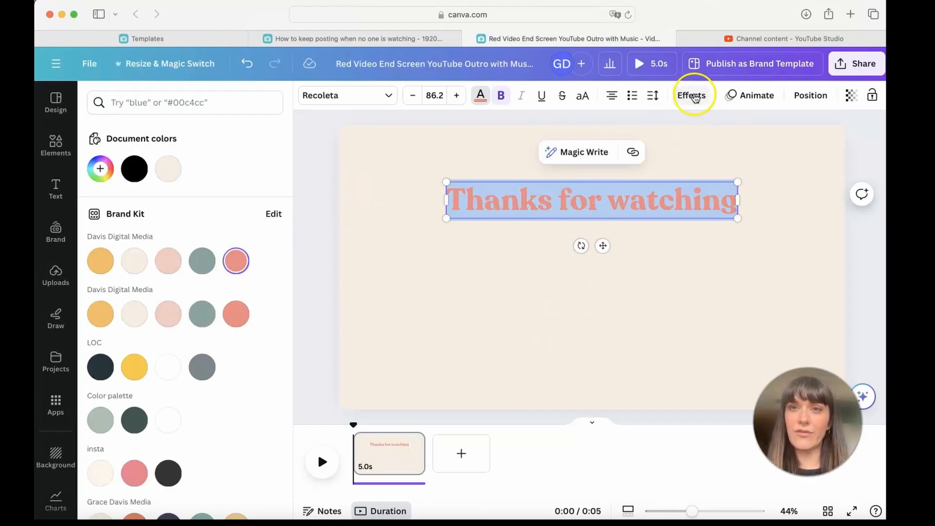
- Apply the Curve text effect to the heading and flatten it to a gentle arc
{"action": "left_click", "coordinate": [691, 95]}
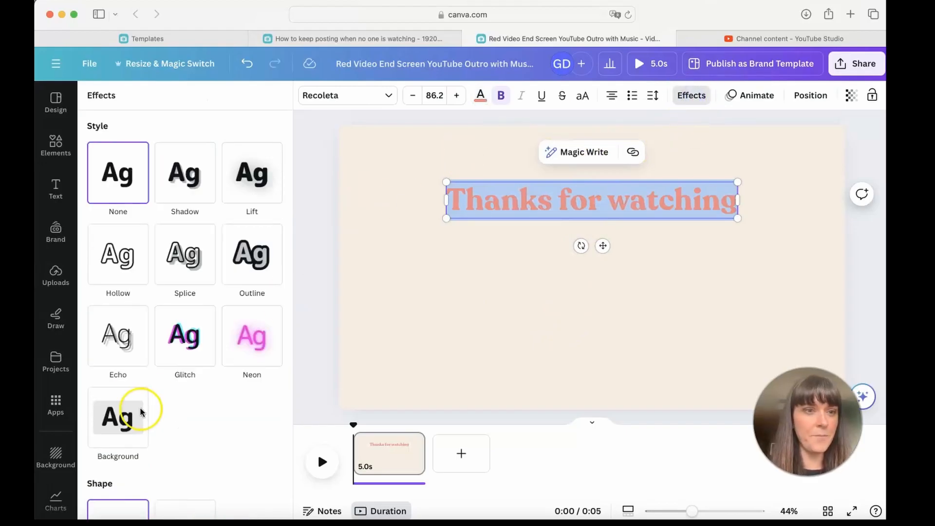
{"action": "left_click", "coordinate": [185, 468]}
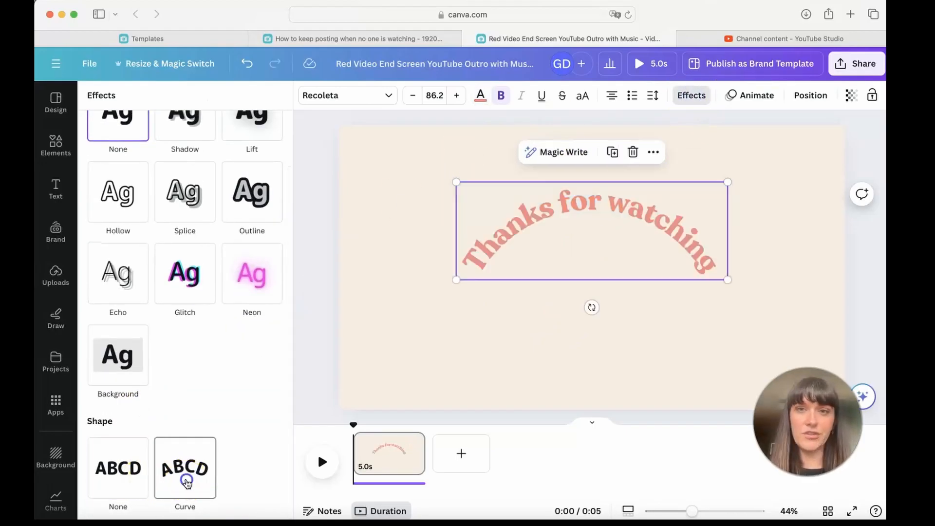
{"action": "left_click", "coordinate": [186, 467]}
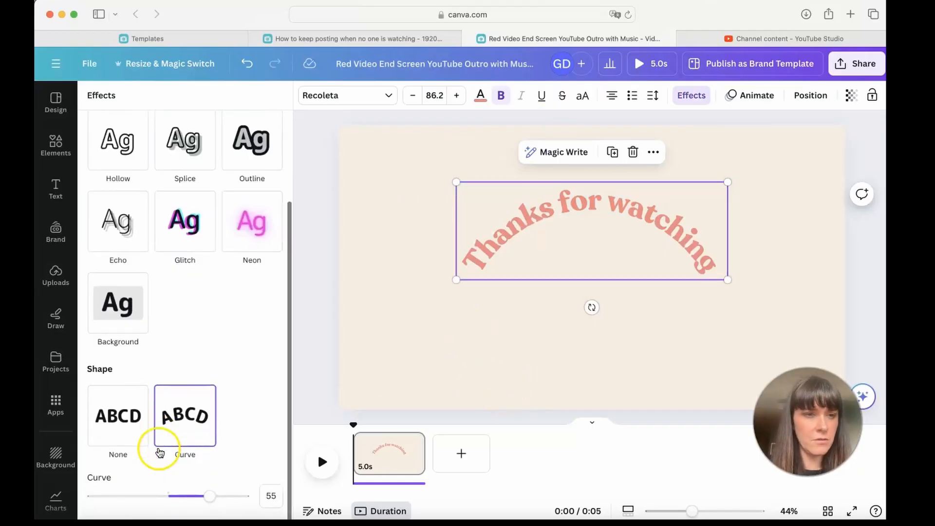
{"action": "left_click_drag", "start_coordinate": [210, 496], "coordinate": [193, 496]}
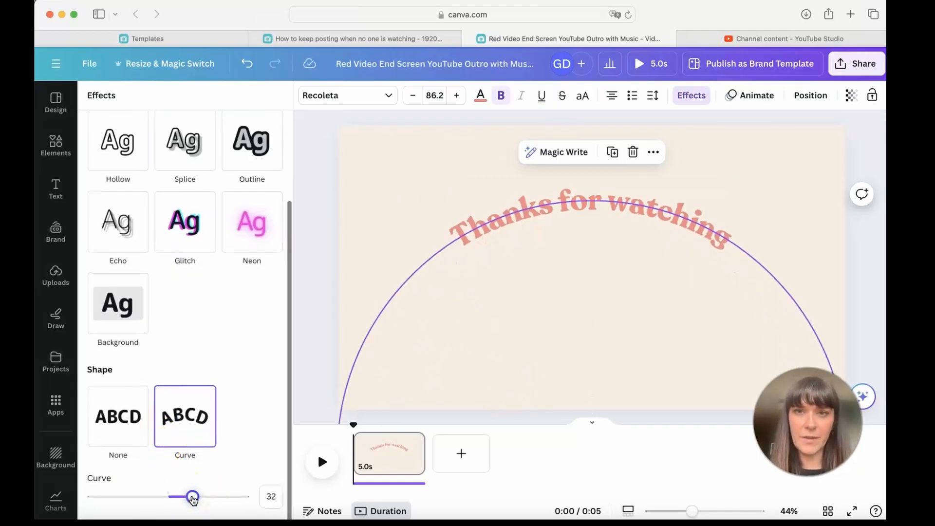
{"action": "left_click_drag", "start_coordinate": [193, 496], "coordinate": [189, 497]}
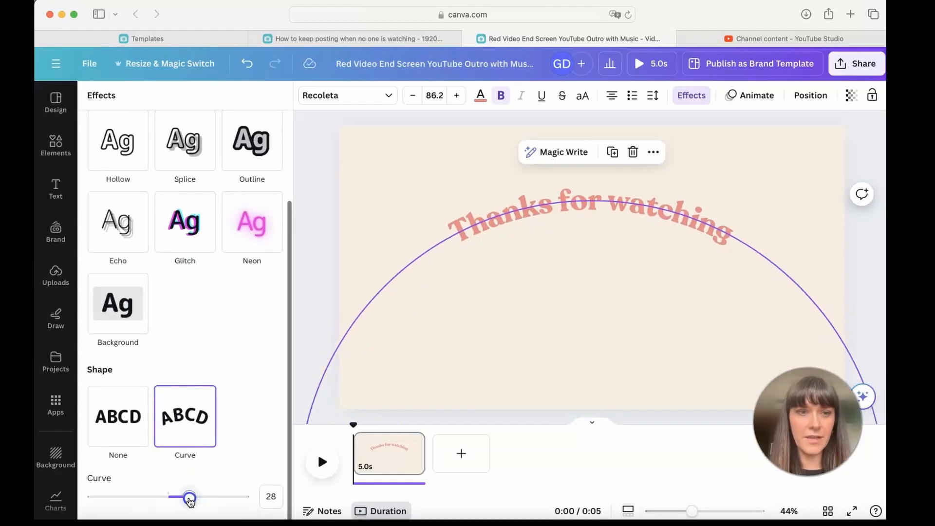
{"action": "left_click_drag", "start_coordinate": [189, 497], "coordinate": [185, 496]}
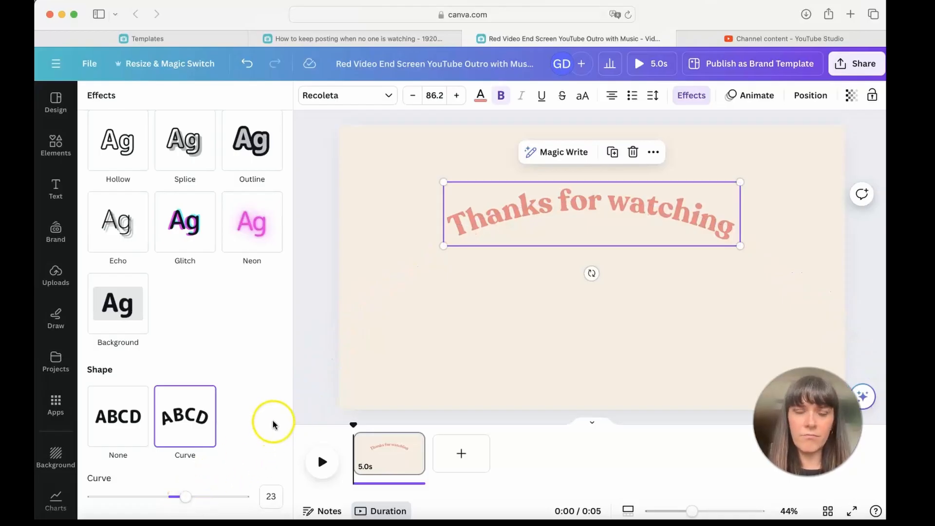
{"action": "mouse_move", "coordinate": [633, 117]}
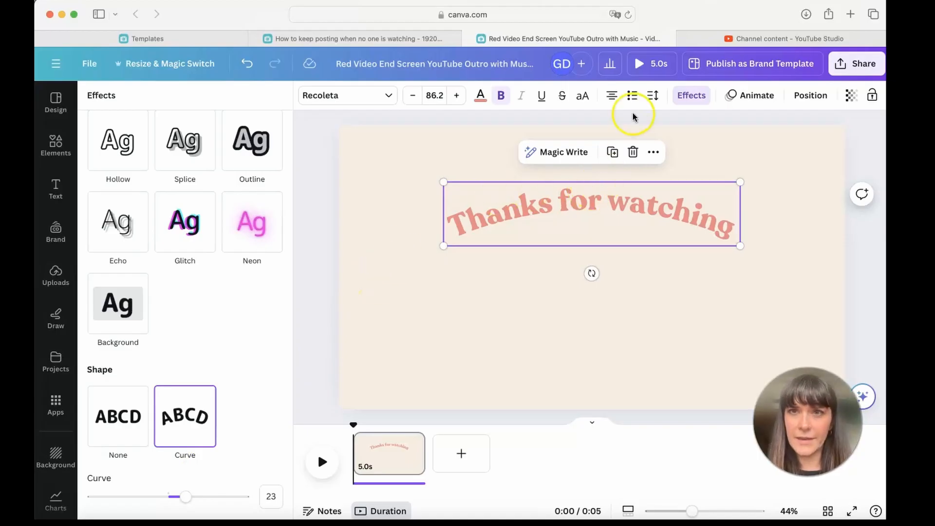
- Widen letter spacing to 60, centre the title, and enlarge the font to 96.2
{"action": "left_click", "coordinate": [652, 96]}
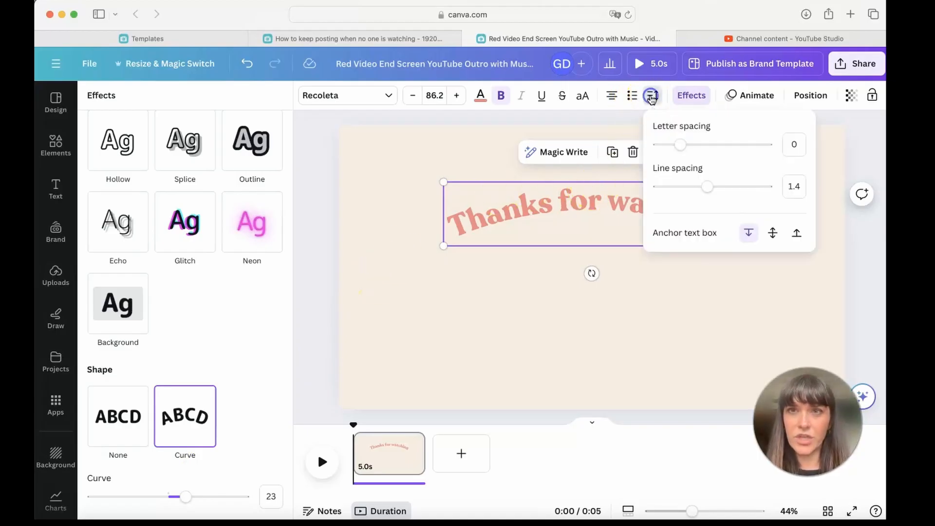
{"action": "left_click_drag", "start_coordinate": [681, 144], "coordinate": [688, 144]}
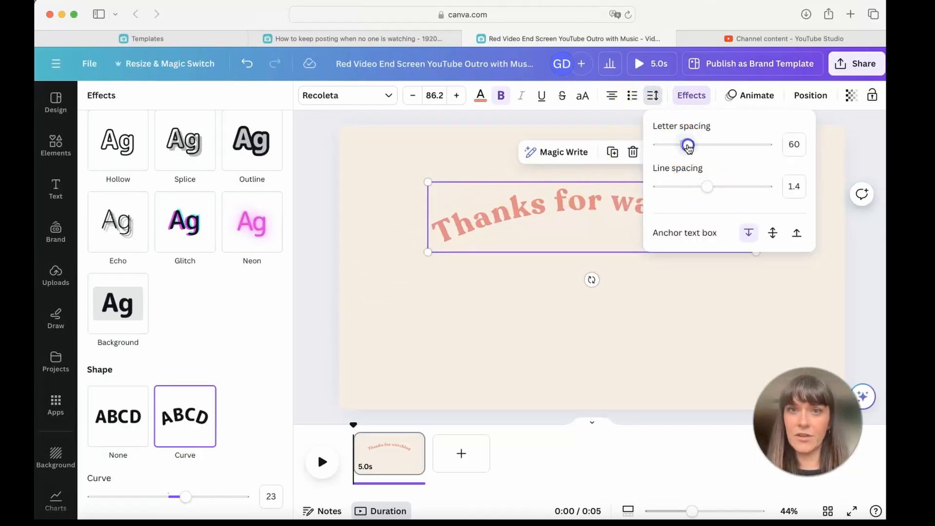
{"action": "left_click_drag", "start_coordinate": [687, 144], "coordinate": [685, 144]}
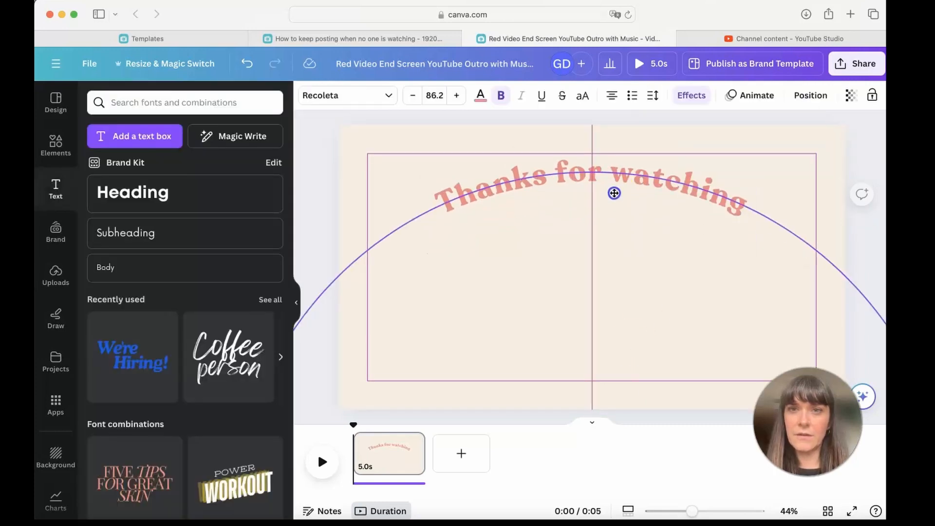
{"action": "left_click", "coordinate": [613, 193]}
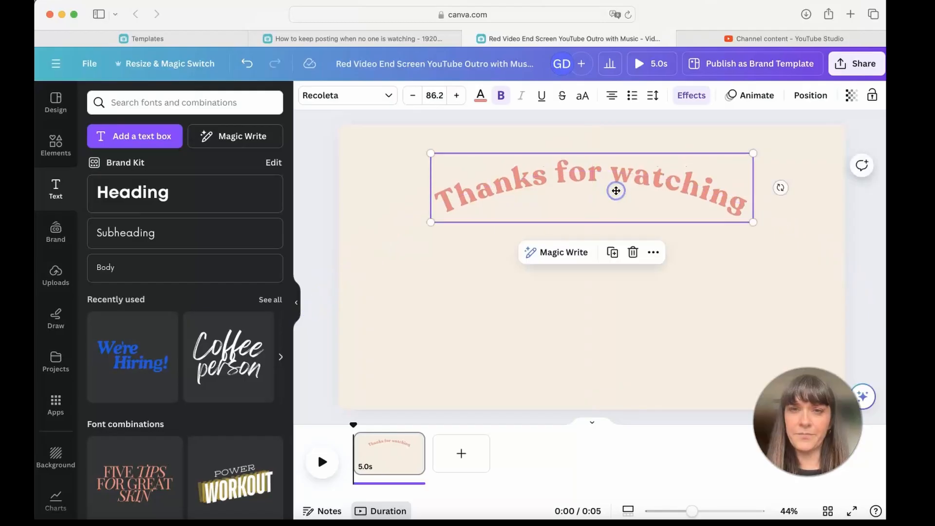
{"action": "double_click", "coordinate": [677, 167]}
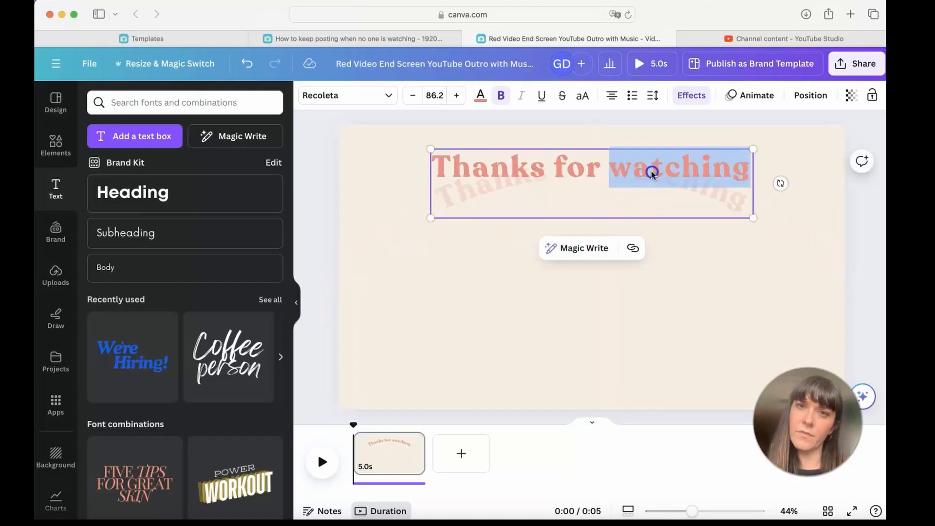
{"action": "left_click", "coordinate": [457, 96]}
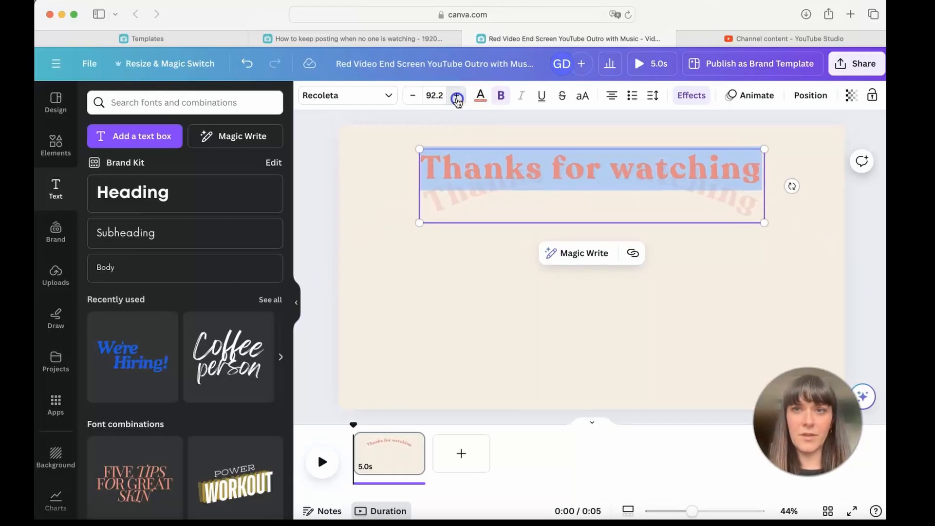
{"action": "left_click", "coordinate": [471, 343]}
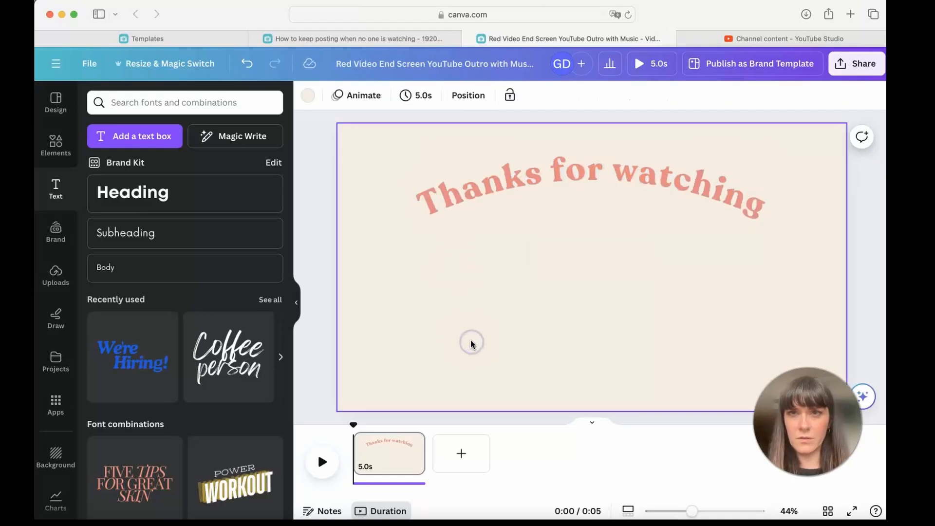
{"action": "left_click", "coordinate": [591, 173]}
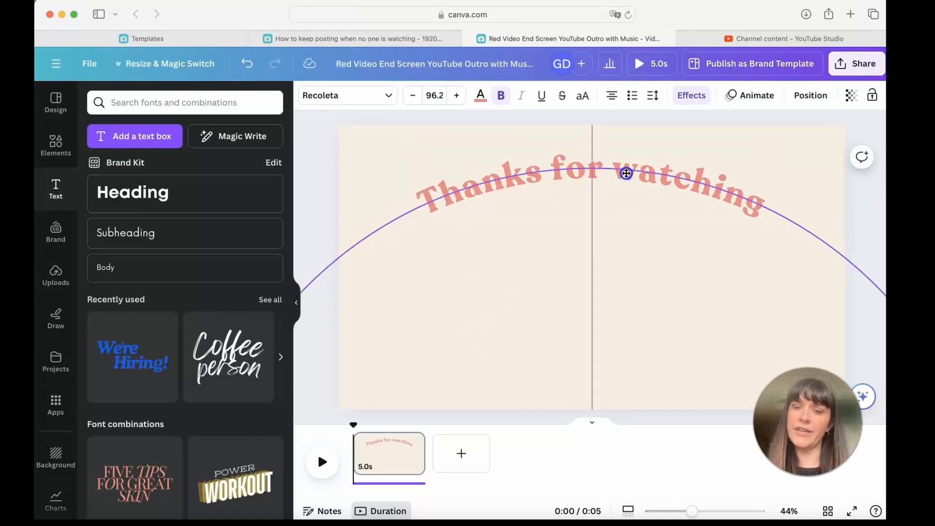
- Share the end-screen design and choose Download as video
{"action": "left_click", "coordinate": [861, 64]}
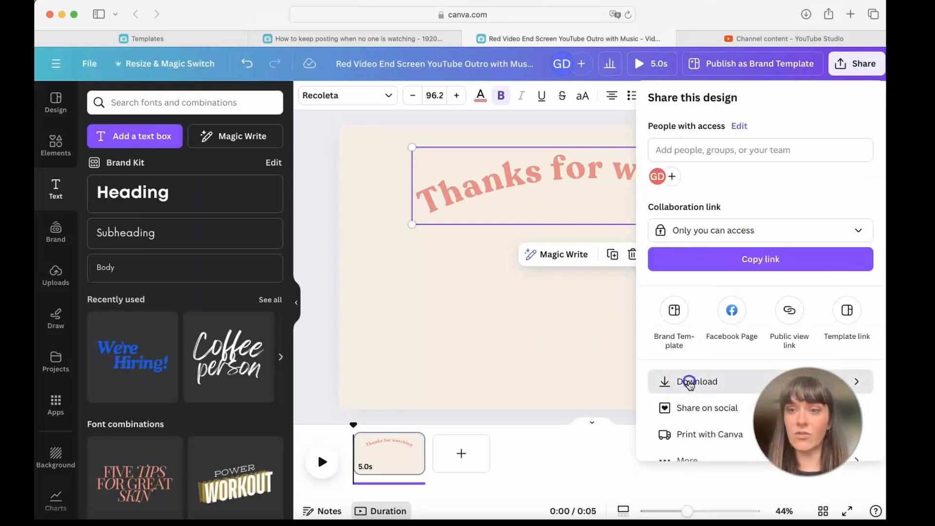
{"action": "left_click", "coordinate": [697, 382]}
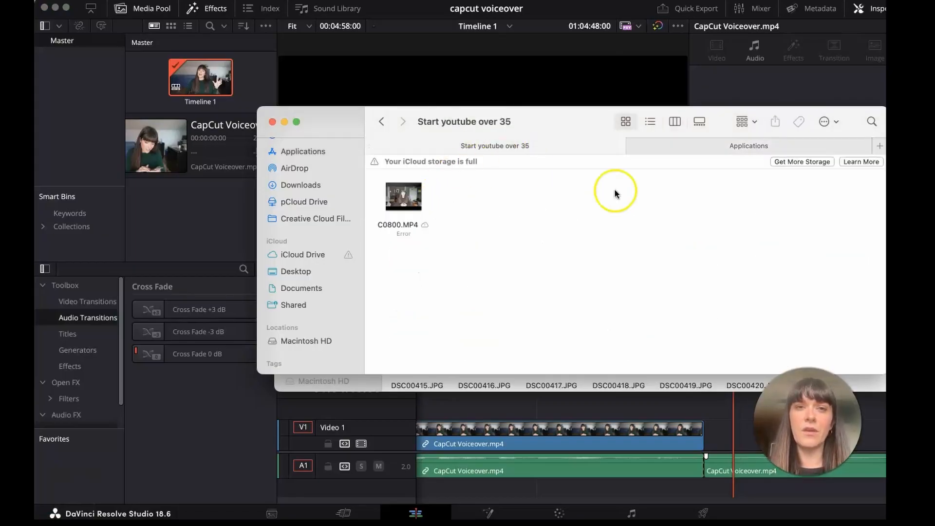
- Move the downloaded video into the Start youtube over 35 folder as End Screen.mp4
{"action": "left_click", "coordinate": [303, 151]}
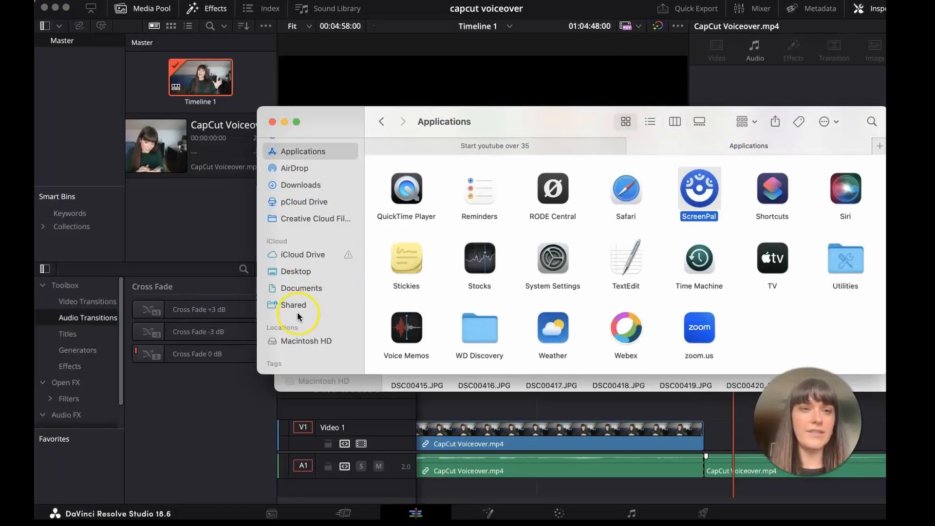
{"action": "left_click", "coordinate": [300, 185]}
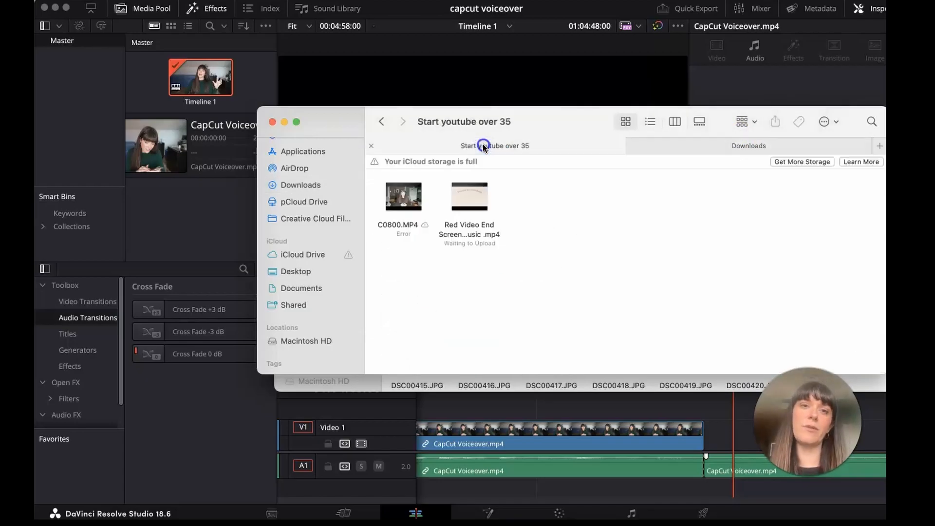
{"action": "left_click", "coordinate": [468, 196]}
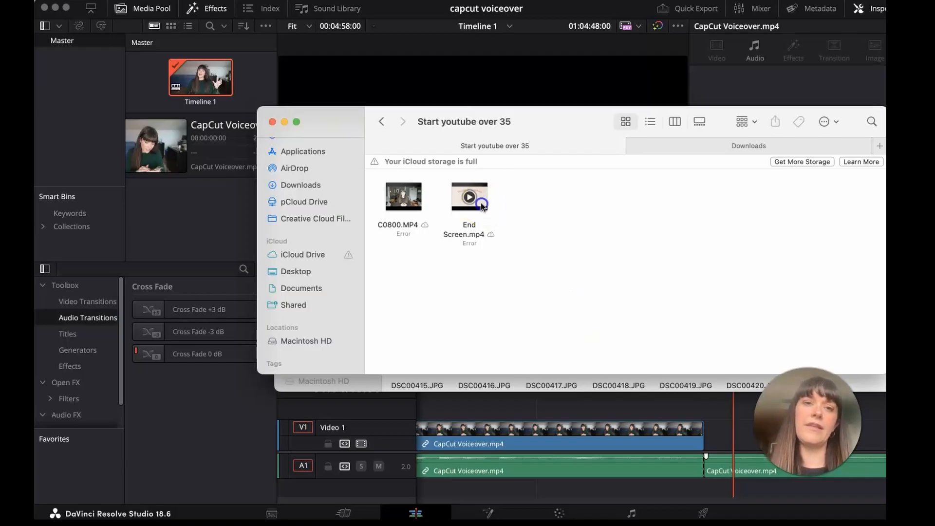
- Import End Screen.mp4 into the Media Pool and place it right after the voiceover clip
{"action": "left_click", "coordinate": [470, 196]}
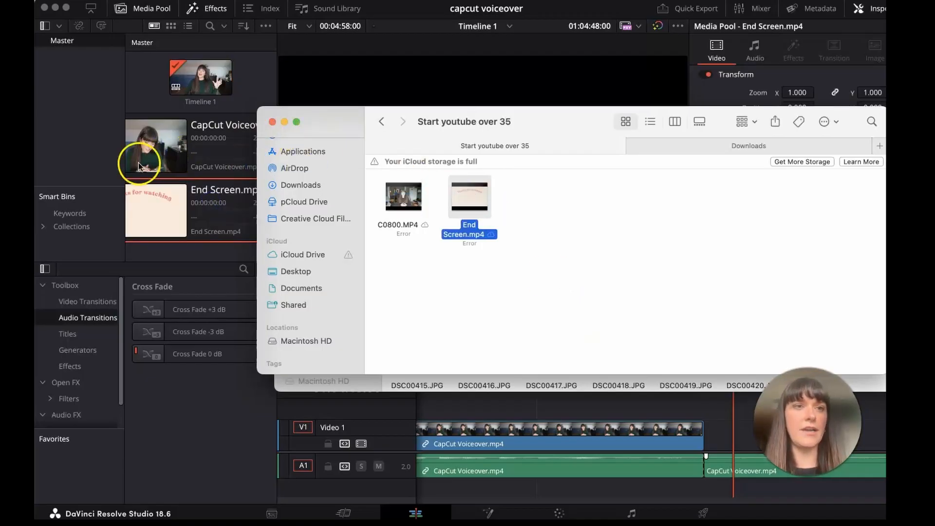
{"action": "left_click", "coordinate": [272, 122]}
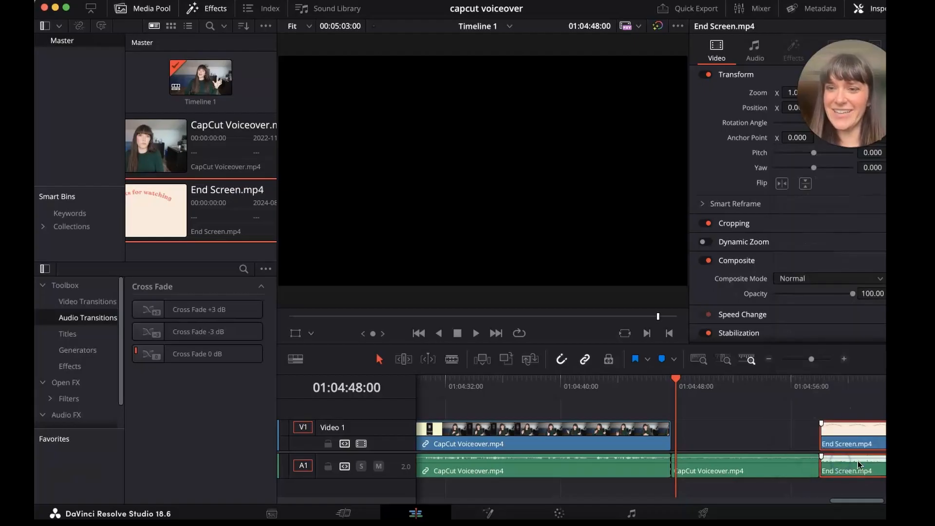
{"action": "left_click", "coordinate": [754, 51]}
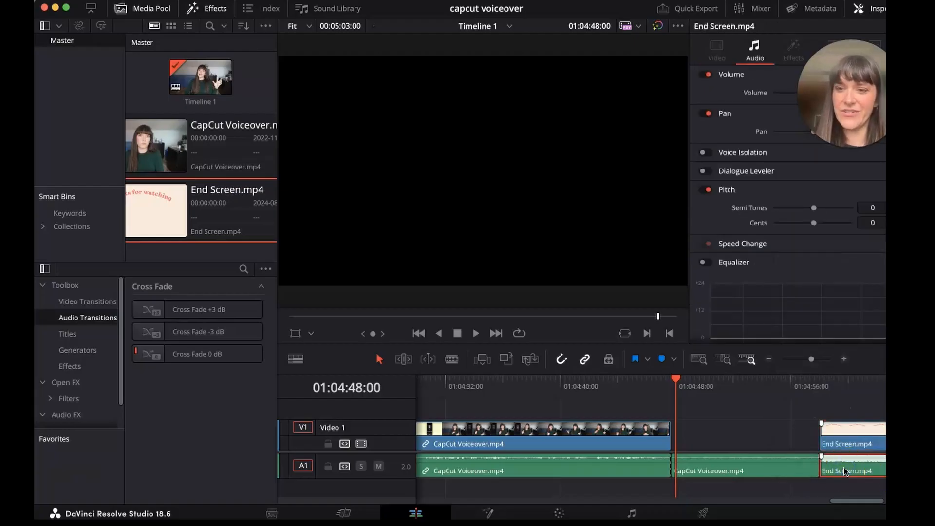
{"action": "left_click_drag", "start_coordinate": [853, 444], "coordinate": [707, 444]}
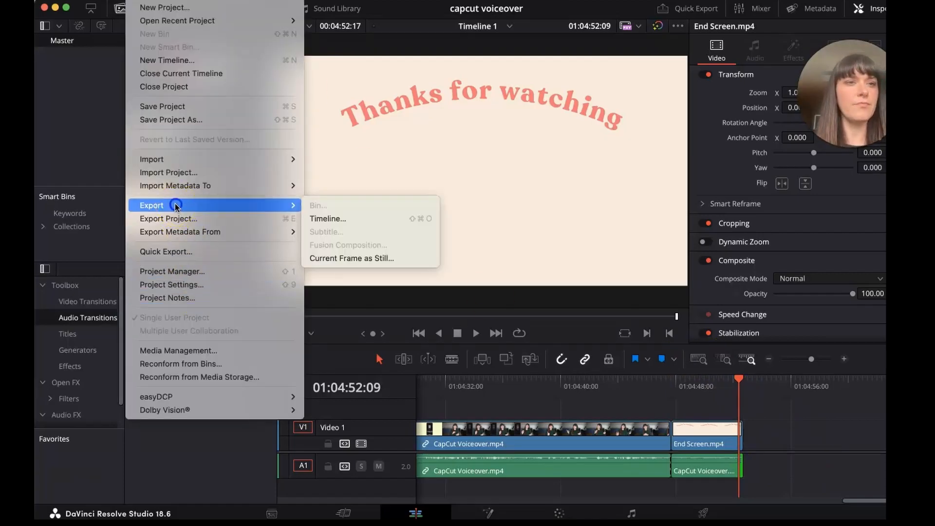
- Quick Export the timeline to Documents as 'Adding voiceover to your videos in capcut'
{"action": "type", "text": "Adding voiceover to c"}
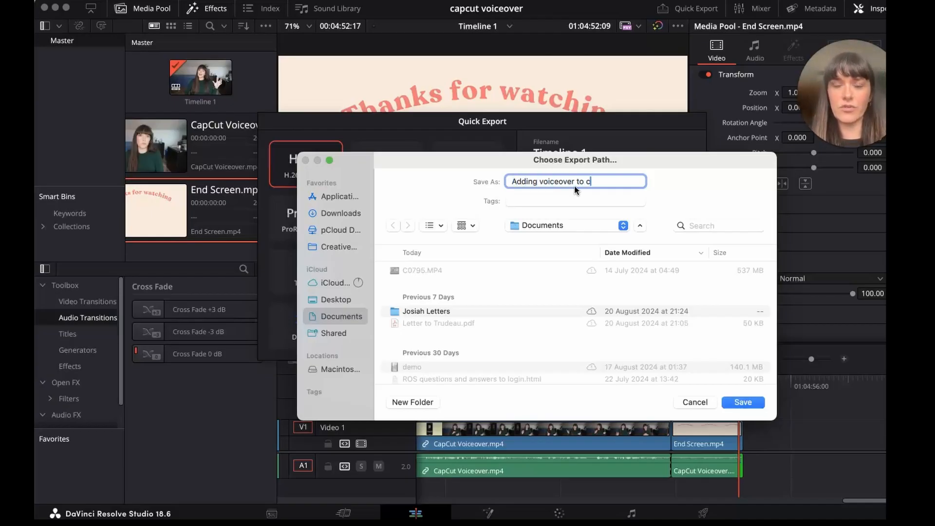
{"action": "key", "text": "backspace"}
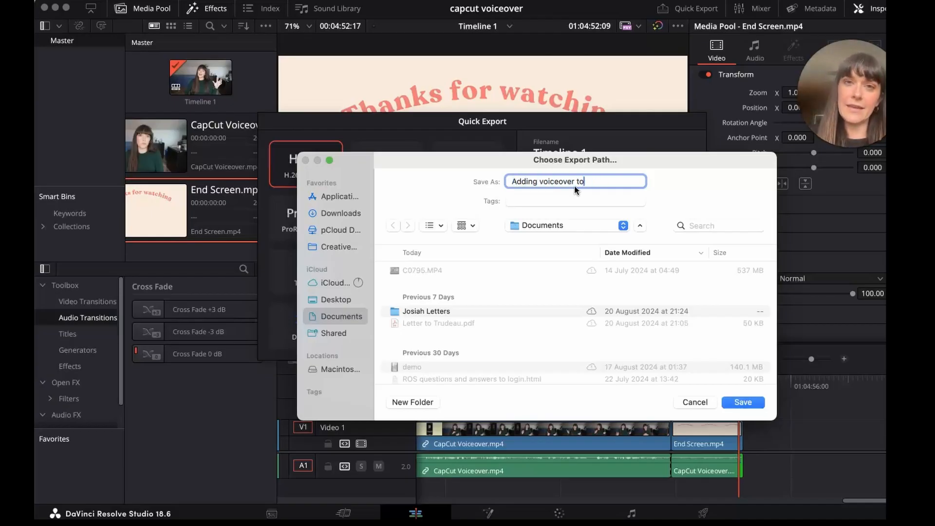
{"action": "type", "text": "your videos in capc"}
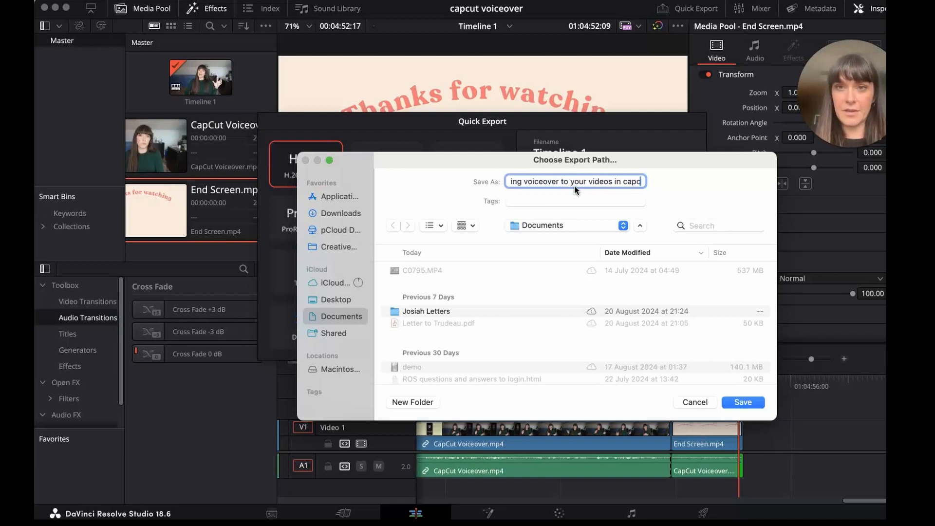
{"action": "left_click", "coordinate": [741, 402]}
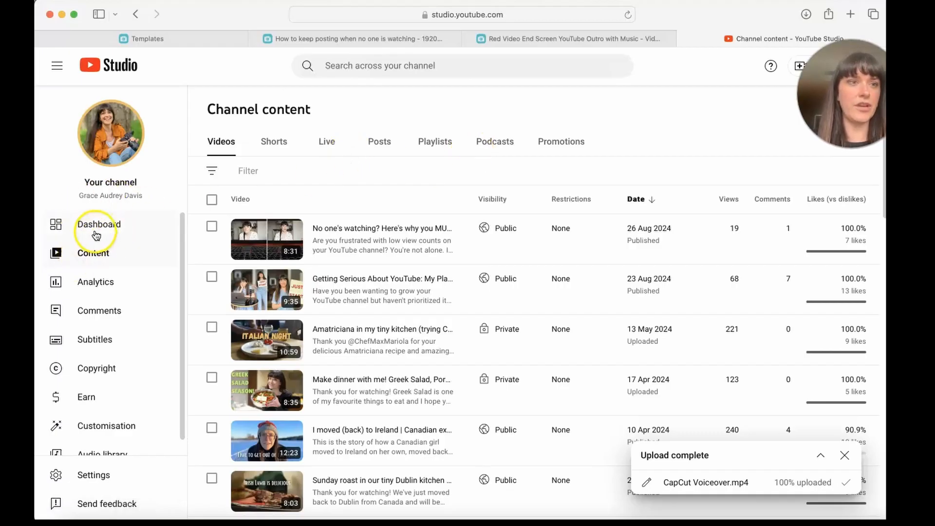
- Upload the exported voiceover video to YouTube Studio and go to the Video elements step
{"action": "left_click", "coordinate": [816, 65]}
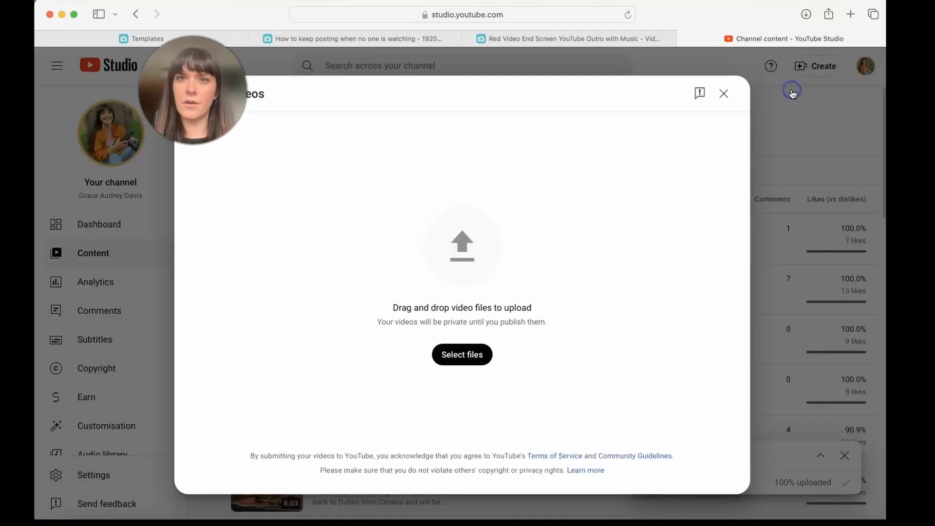
{"action": "left_click", "coordinate": [462, 354]}
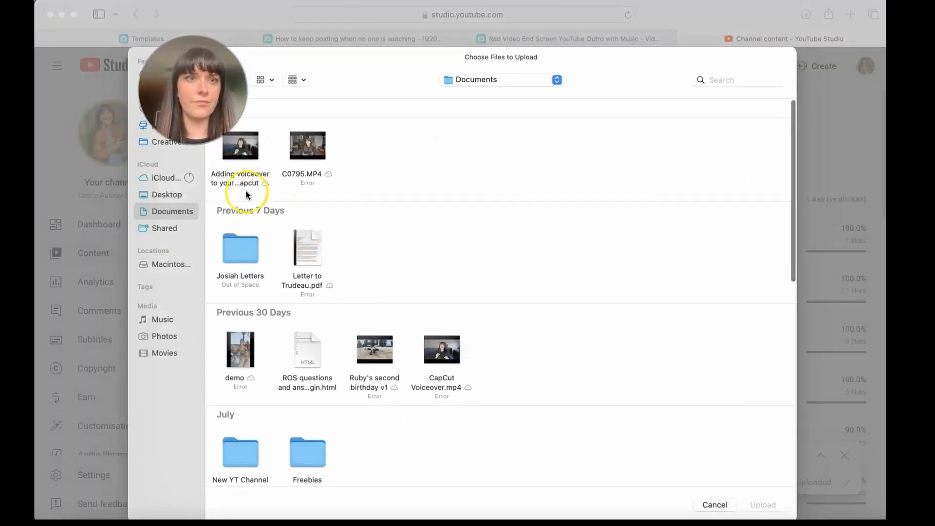
{"action": "left_click", "coordinate": [715, 505]}
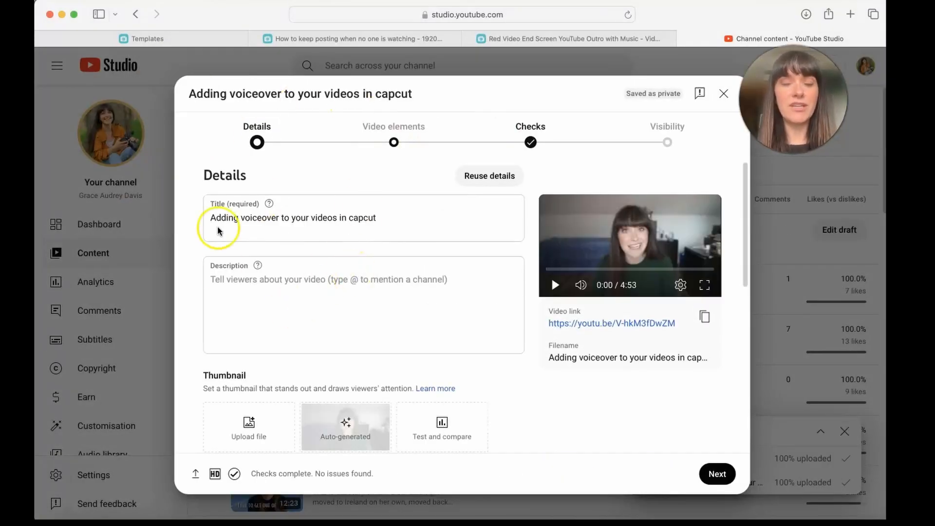
{"action": "mouse_move", "coordinate": [376, 264]}
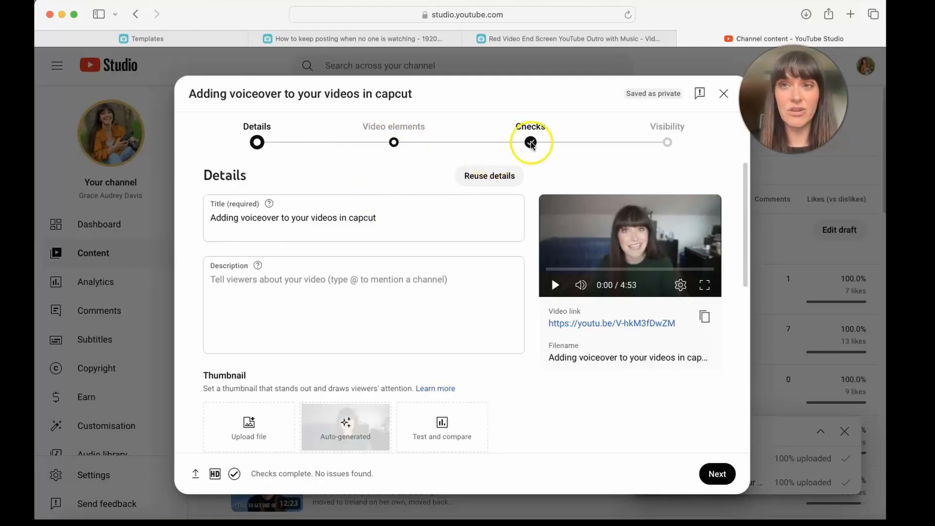
{"action": "left_click", "coordinate": [393, 142]}
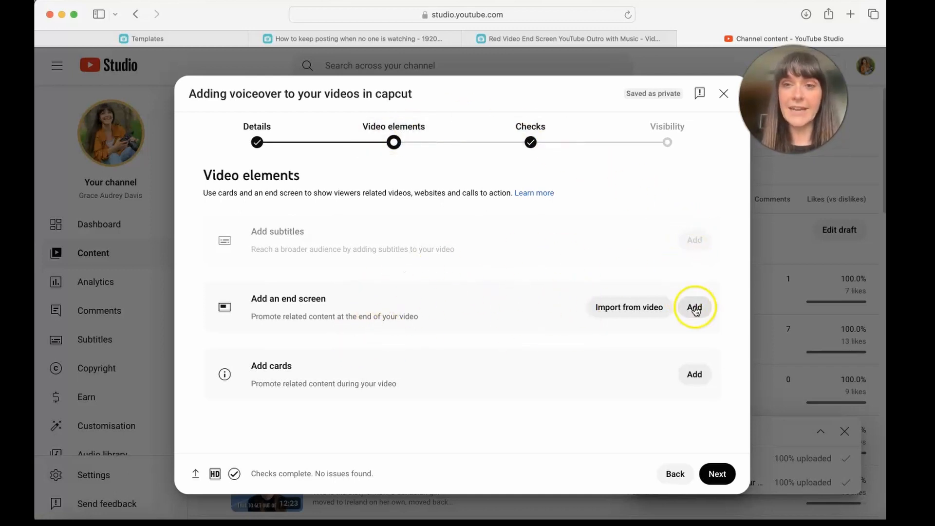
- Add an end screen to the draft and browse its layout templates
{"action": "left_click", "coordinate": [694, 308]}
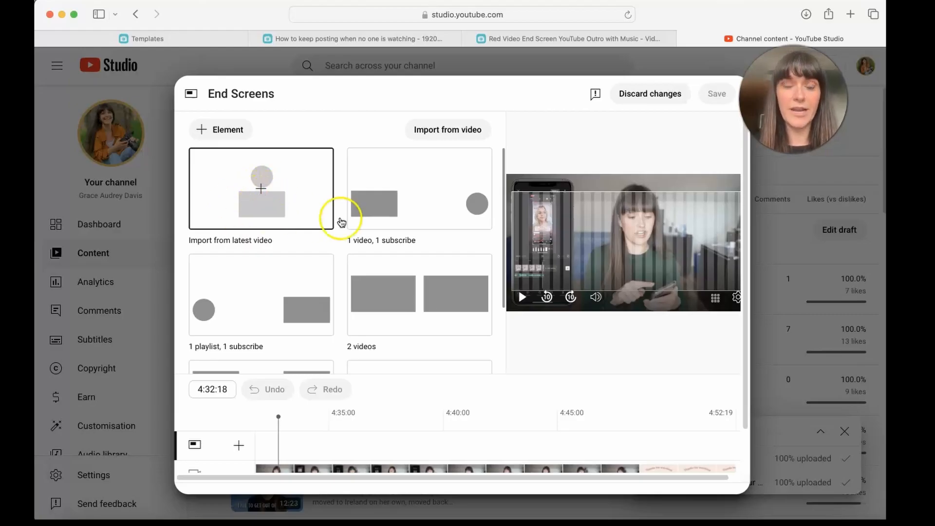
{"action": "scroll", "scroll_direction": "down", "scroll_amount": 3}
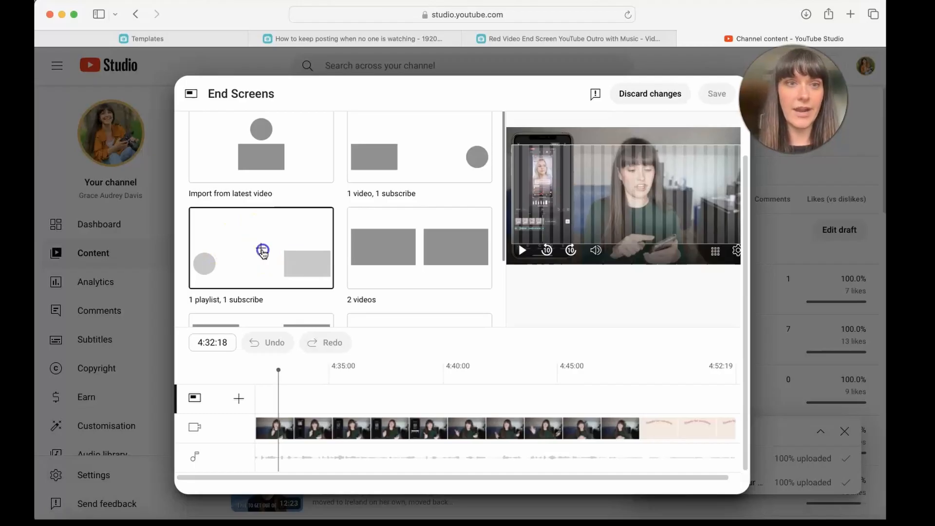
- Apply the one-playlist, one-subscribe layout and move the playhead to the start of the end card
{"action": "left_click", "coordinate": [260, 248]}
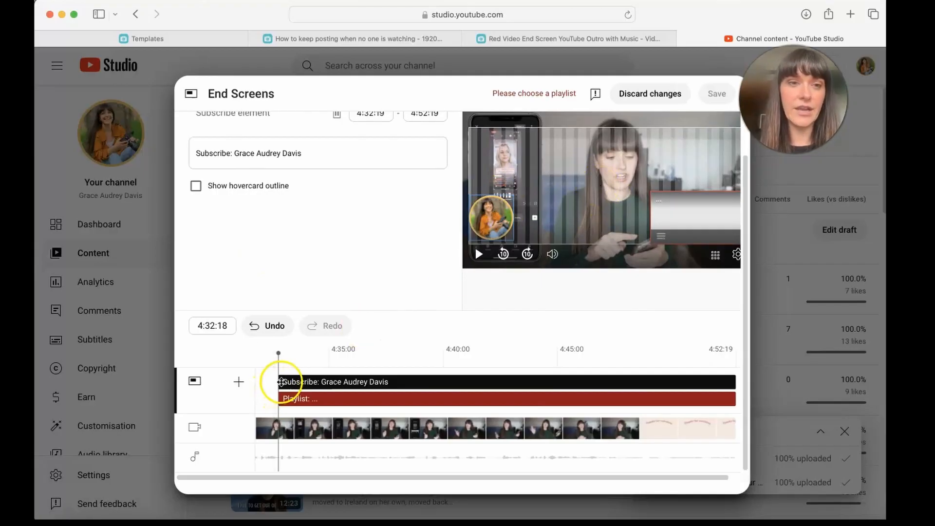
{"action": "left_click_drag", "start_coordinate": [278, 355], "coordinate": [286, 356]}
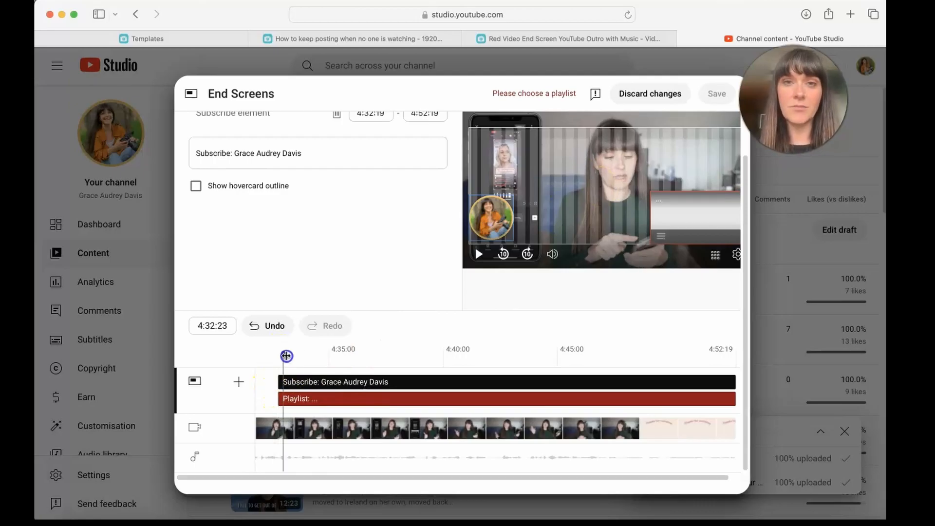
{"action": "left_click_drag", "start_coordinate": [286, 356], "coordinate": [637, 372]}
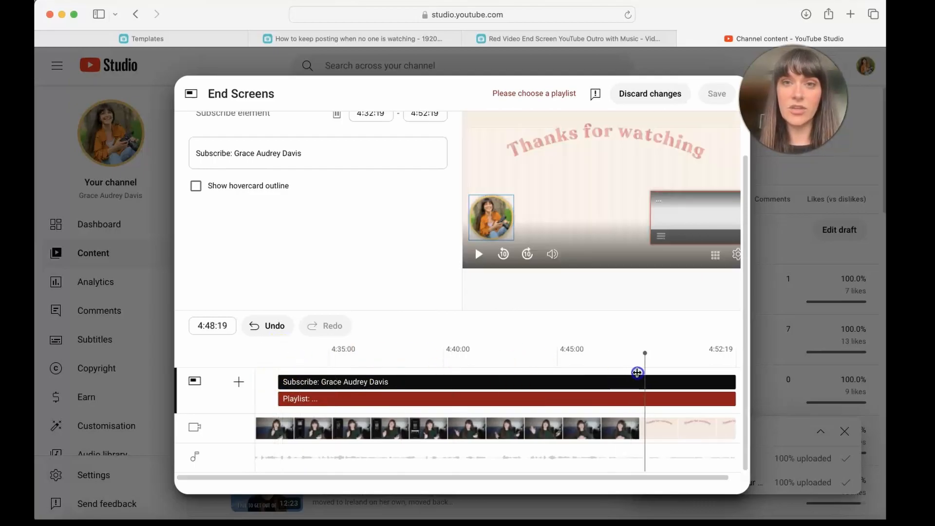
{"action": "left_click_drag", "start_coordinate": [637, 373], "coordinate": [623, 378]}
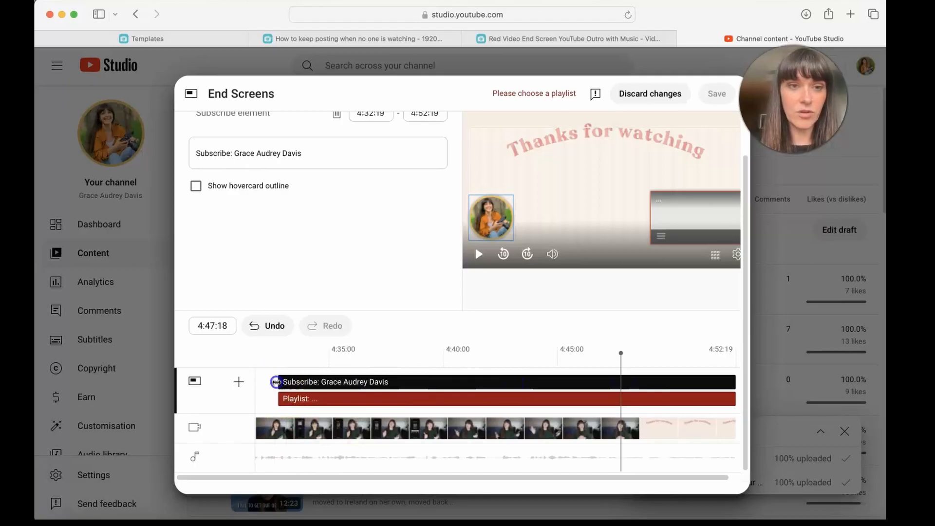
- Start the subscribe and playlist elements at 4:47:18 and centre the subscribe circle under Thanks for watching
{"action": "left_click_drag", "start_coordinate": [275, 382], "coordinate": [619, 392]}
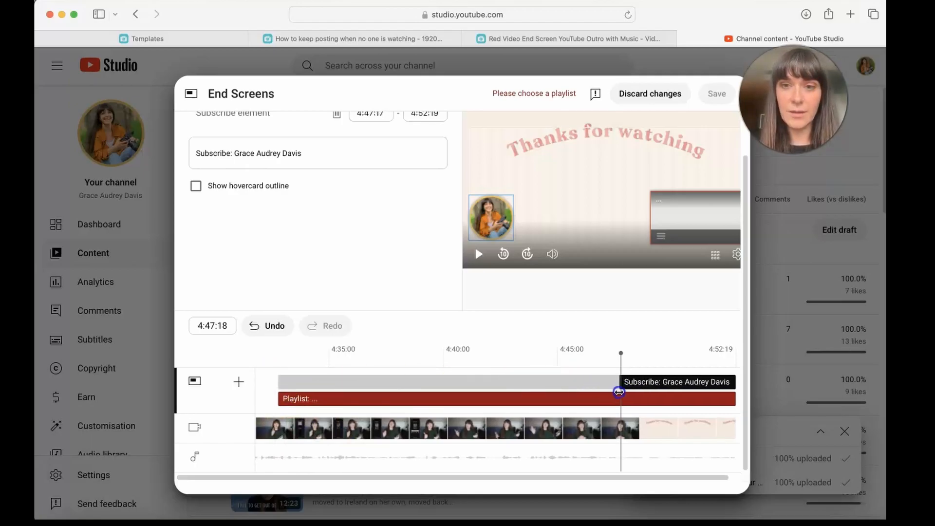
{"action": "left_click_drag", "start_coordinate": [620, 399], "coordinate": [280, 398]}
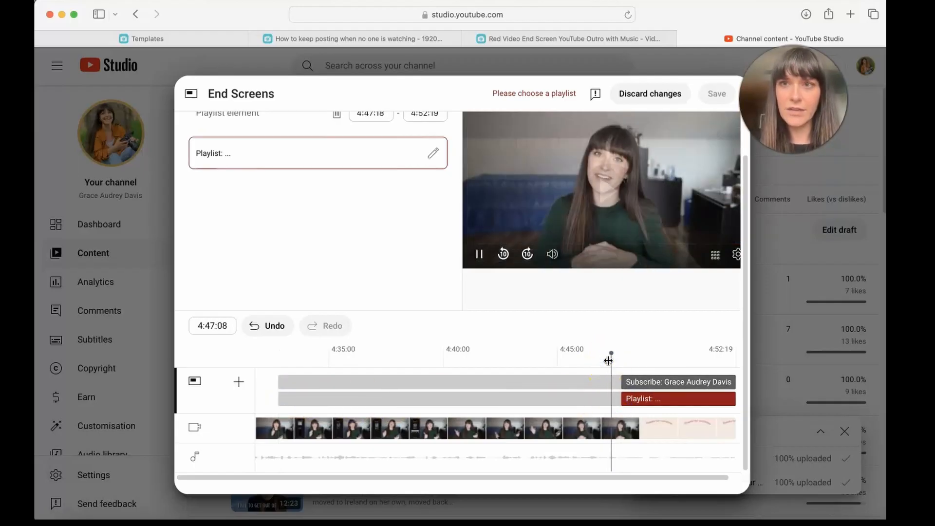
{"action": "left_click_drag", "start_coordinate": [611, 352], "coordinate": [629, 352]}
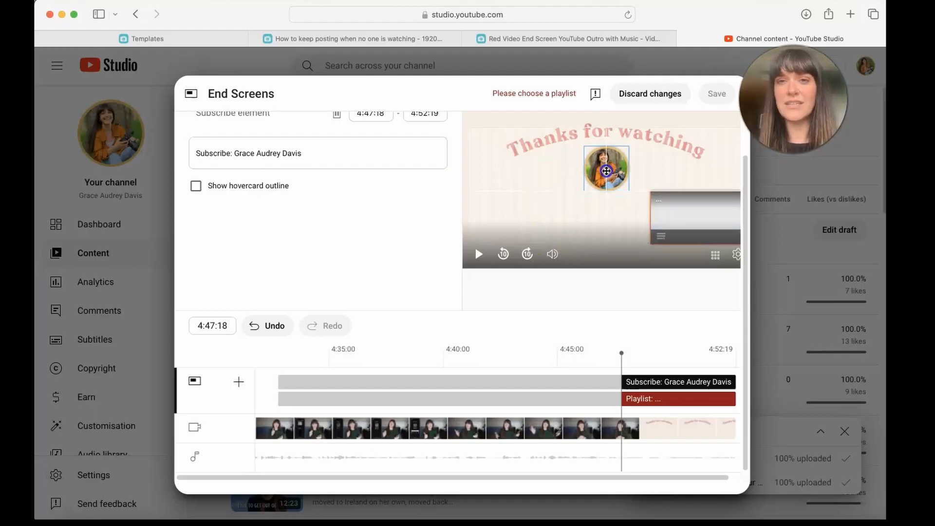
- Place the playlist box below the subscribe circle and feature The Creator Journey playlist
{"action": "left_click", "coordinate": [694, 216]}
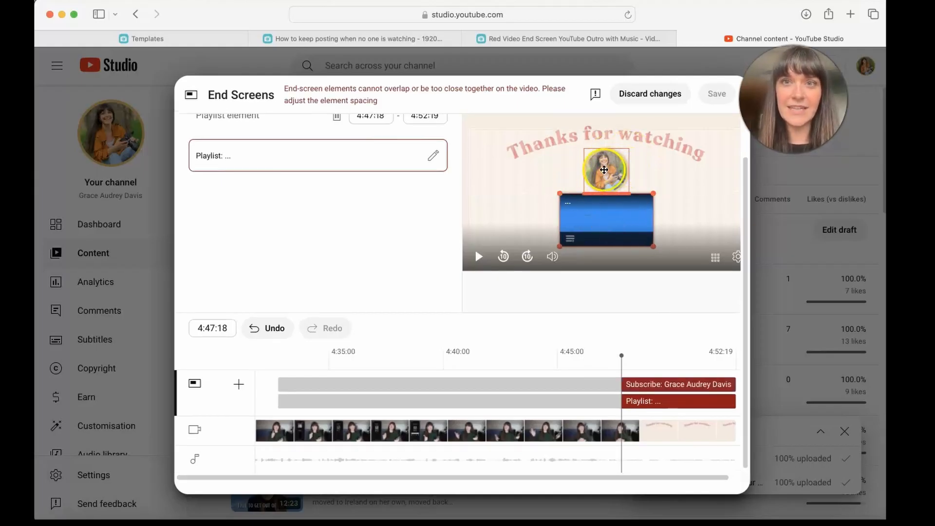
{"action": "left_click", "coordinate": [605, 169]}
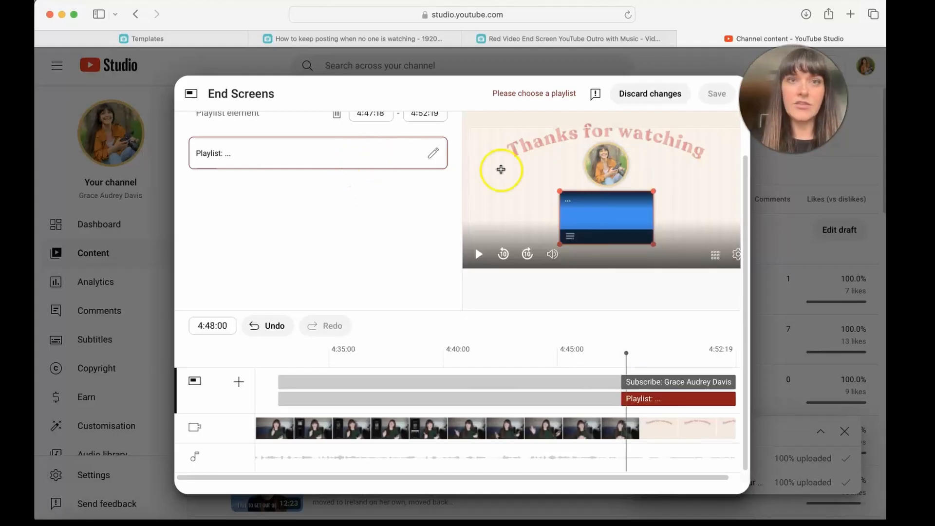
{"action": "left_click", "coordinate": [318, 153]}
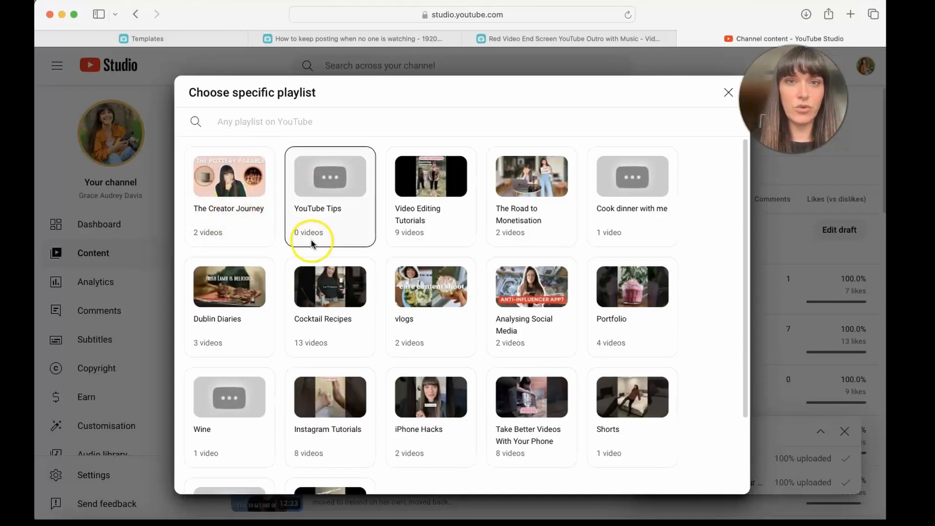
{"action": "left_click", "coordinate": [229, 176]}
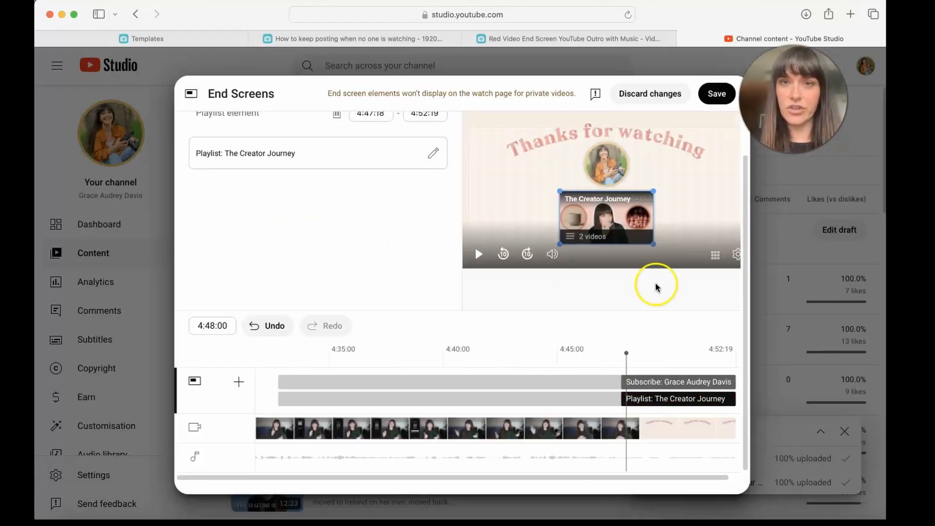
{"action": "left_click_drag", "start_coordinate": [625, 352], "coordinate": [614, 352]}
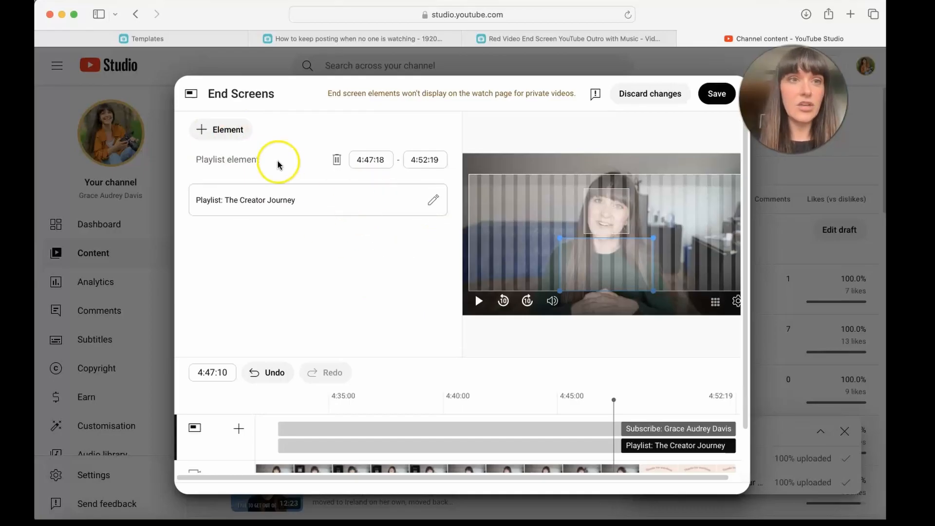
- Add a video end-screen element set to Best for viewer
{"action": "left_click", "coordinate": [226, 129]}
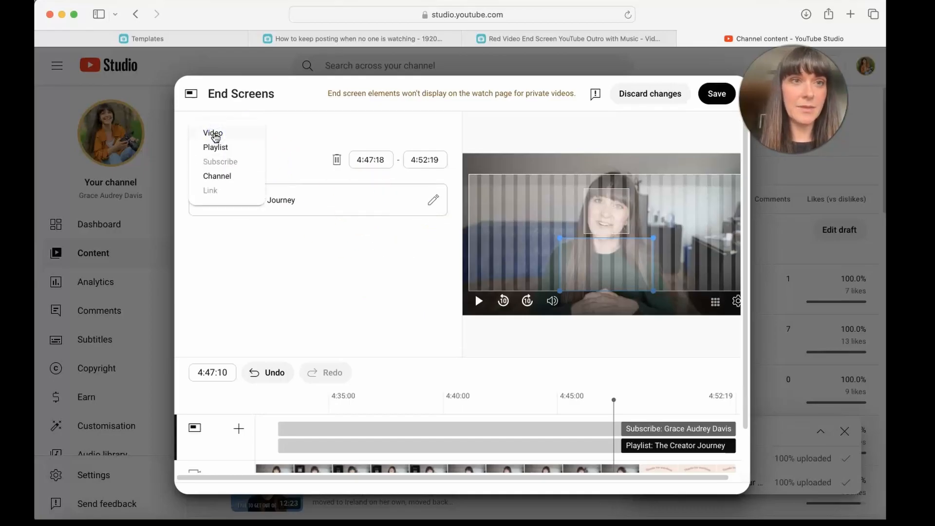
{"action": "left_click", "coordinate": [213, 133]}
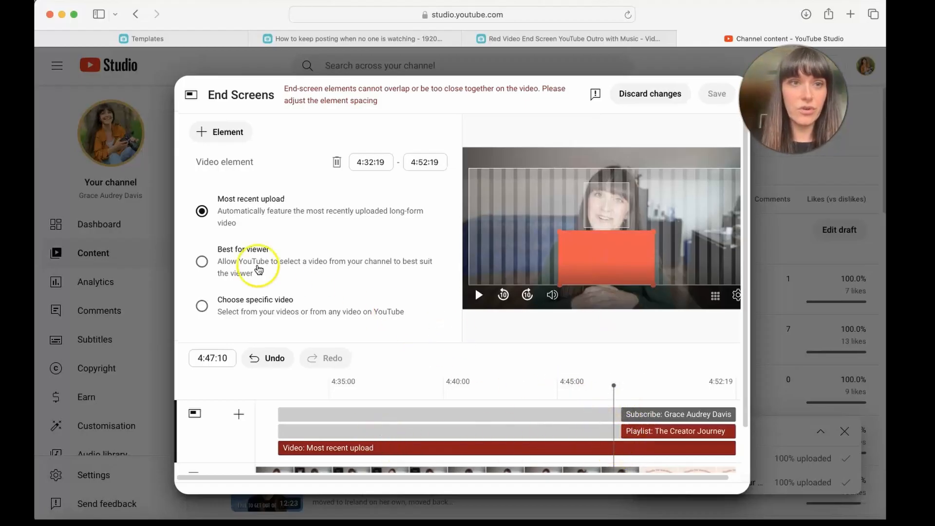
{"action": "left_click", "coordinate": [201, 261]}
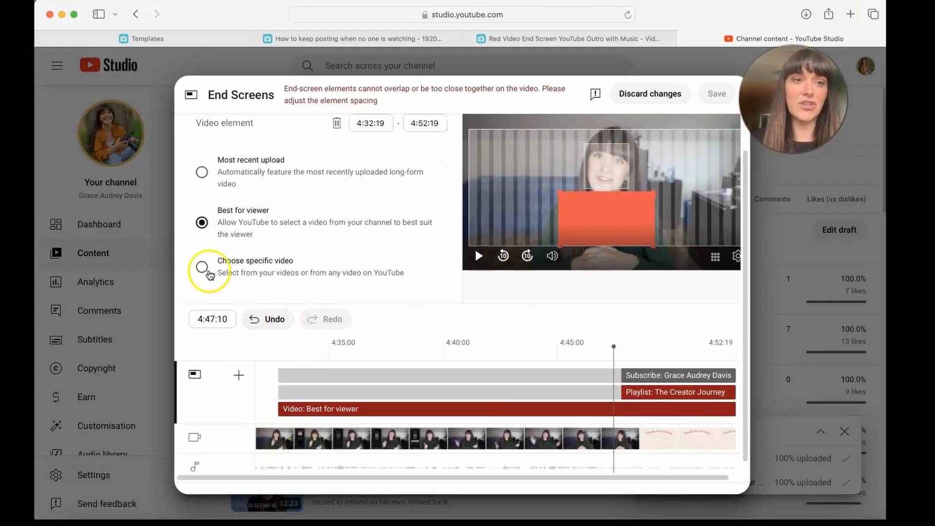
{"action": "left_click", "coordinate": [202, 266]}
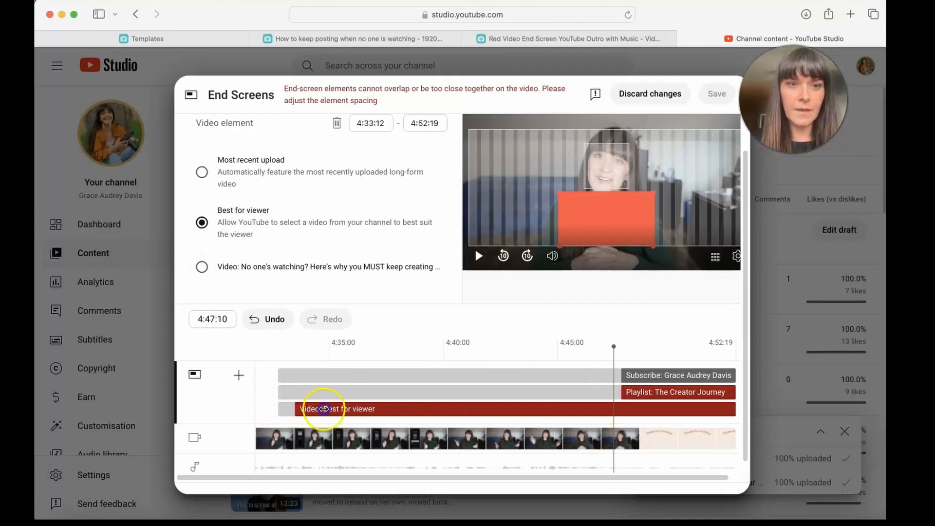
- Start the video element at 4:47:18 and preview the end card
{"action": "left_click_drag", "start_coordinate": [322, 408], "coordinate": [620, 409]}
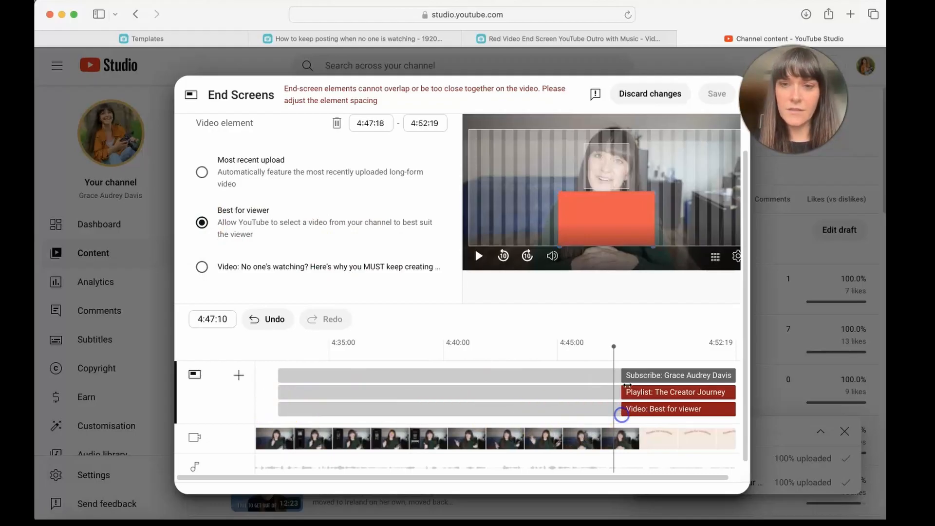
{"action": "left_click_drag", "start_coordinate": [614, 348], "coordinate": [639, 349]}
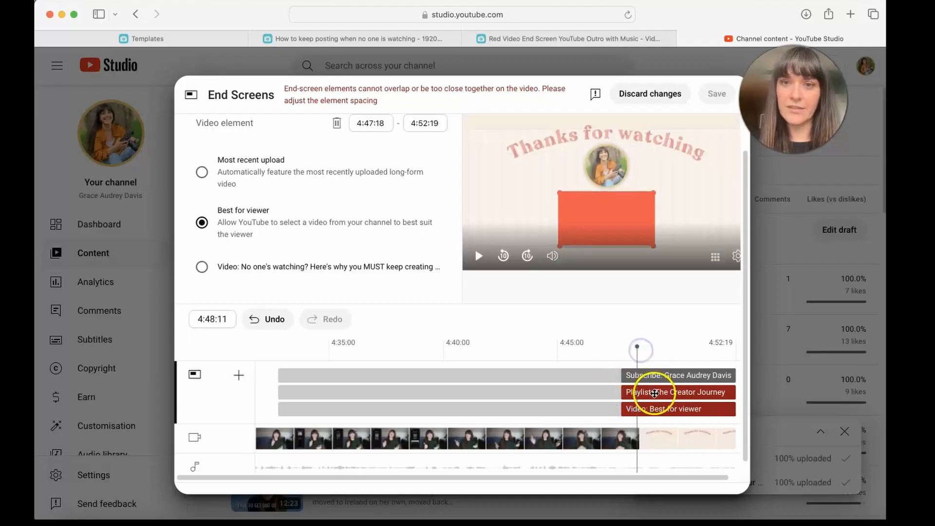
{"action": "left_click", "coordinate": [676, 392]}
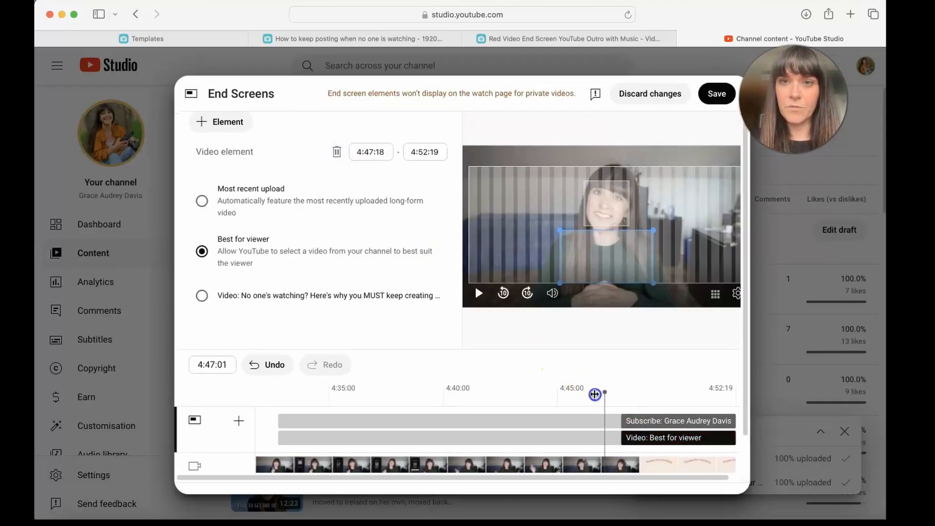
- Move the Best for viewer video box to the left of the subscribe circle
{"action": "left_click_drag", "start_coordinate": [595, 393], "coordinate": [624, 398]}
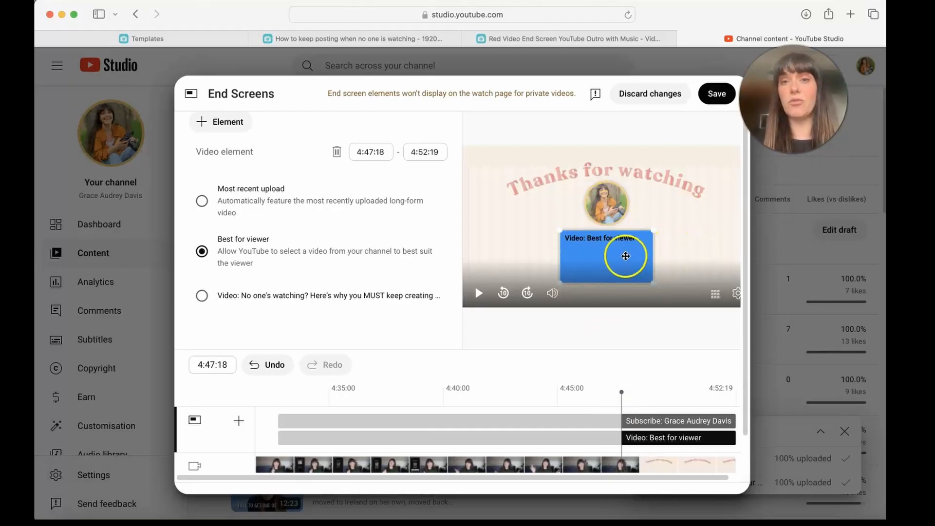
{"action": "left_click_drag", "start_coordinate": [606, 256], "coordinate": [515, 237]}
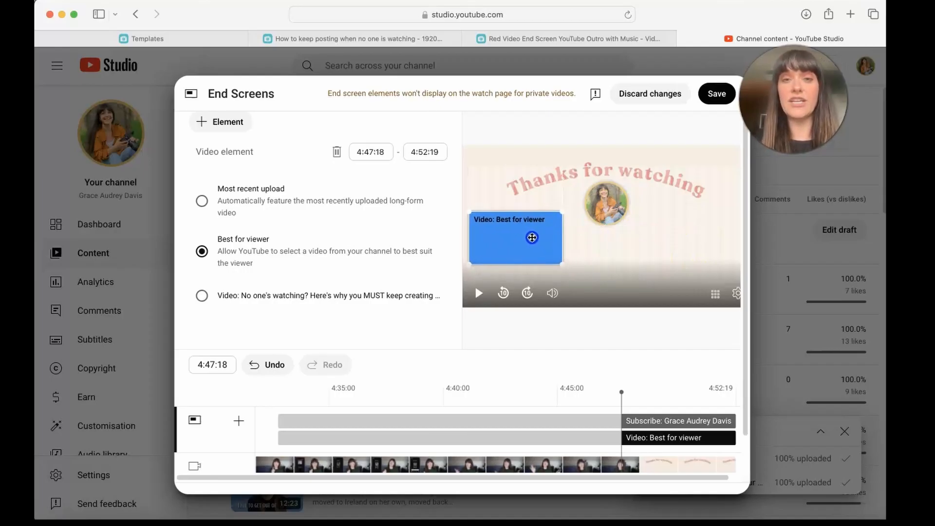
{"action": "left_click", "coordinate": [600, 236]}
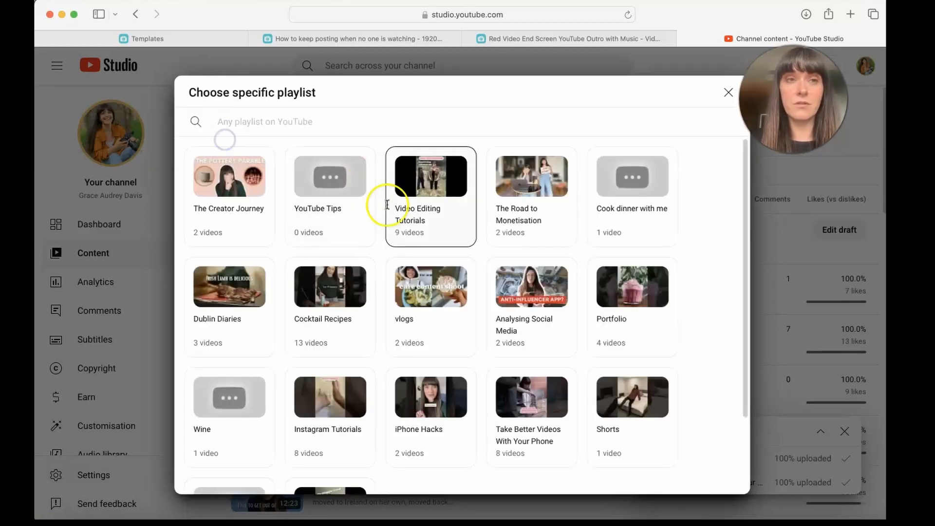
- Keep The Creator Journey playlist on the right, starting at 4:47:19, and preview all three elements
{"action": "left_click", "coordinate": [228, 185]}
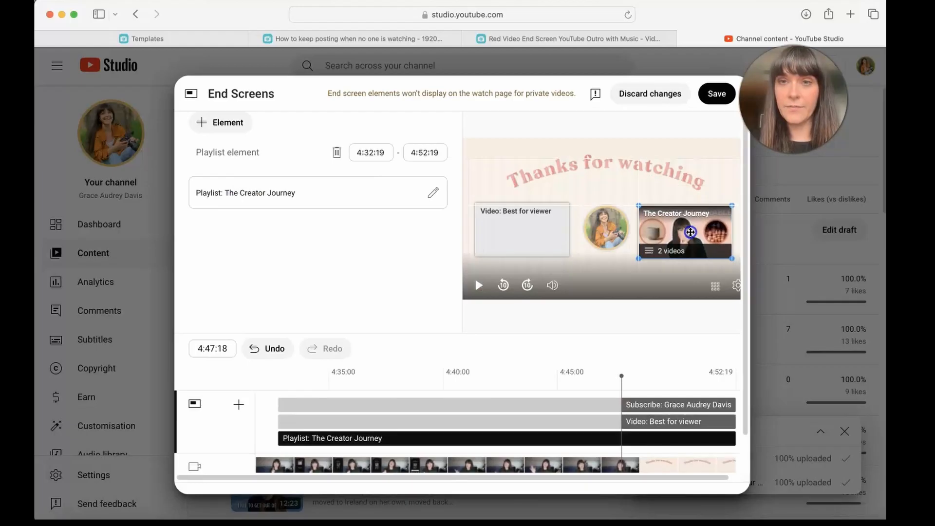
{"action": "left_click", "coordinate": [521, 228]}
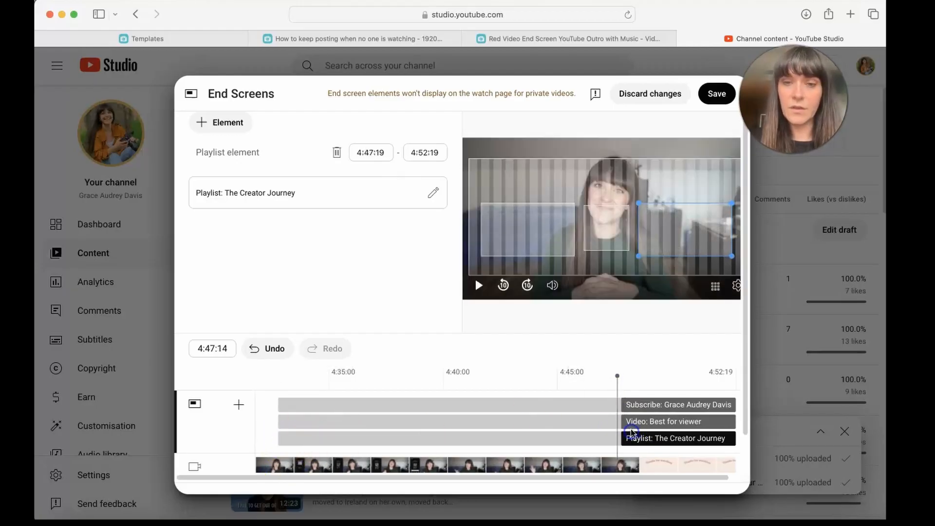
{"action": "left_click_drag", "start_coordinate": [617, 374], "coordinate": [627, 374]}
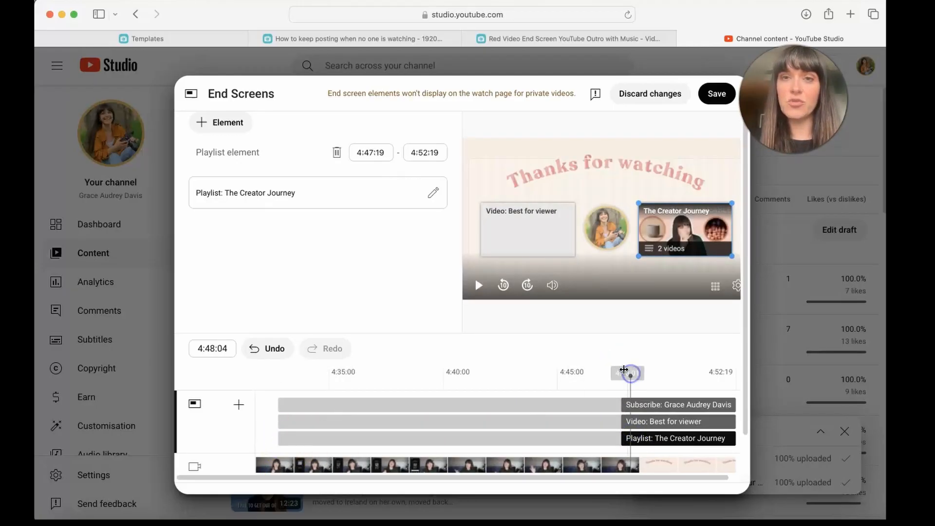
{"action": "left_click", "coordinate": [716, 93]}
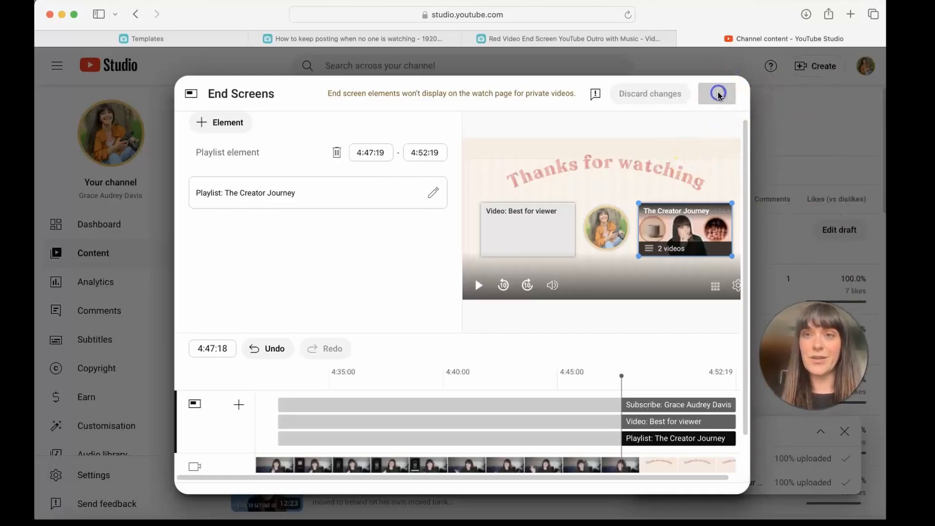
- Save the end screen and close the upload, leaving the video as a draft in Channel content
{"action": "left_click", "coordinate": [718, 94]}
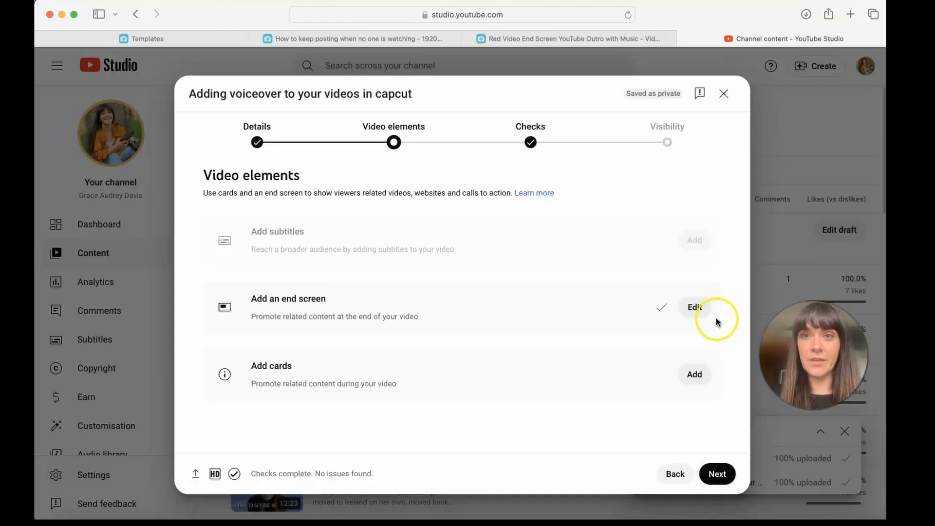
{"action": "mouse_move", "coordinate": [723, 94]}
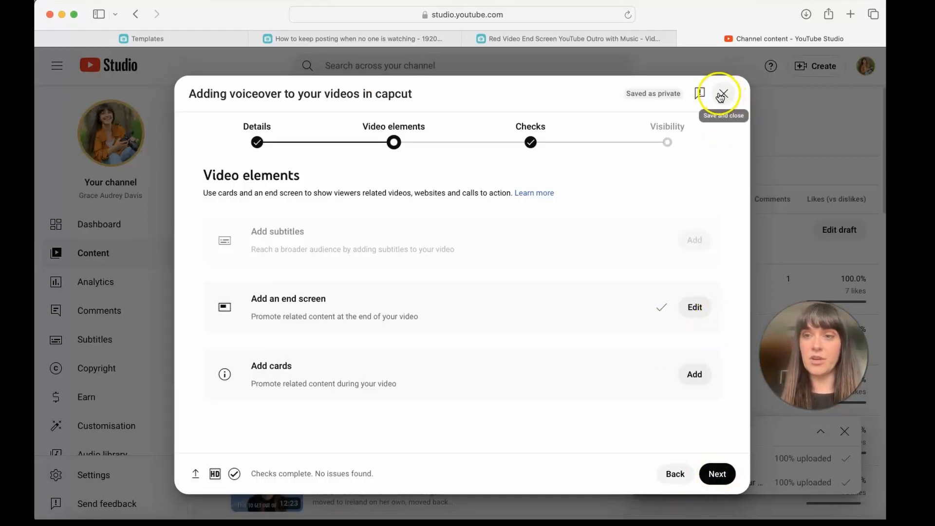
{"action": "left_click", "coordinate": [722, 94]}
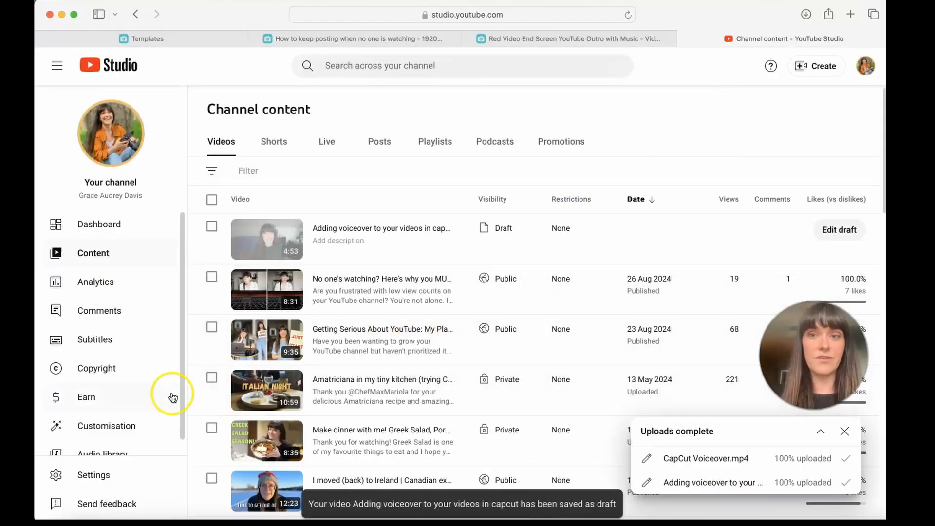